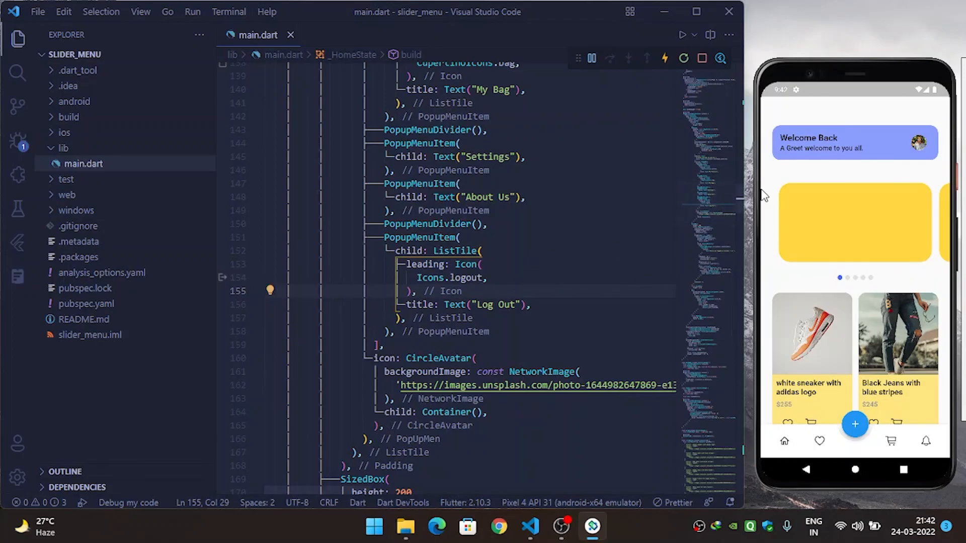
Navigate down main.dart to the spot just above the FabExt class
left_click(918, 142)
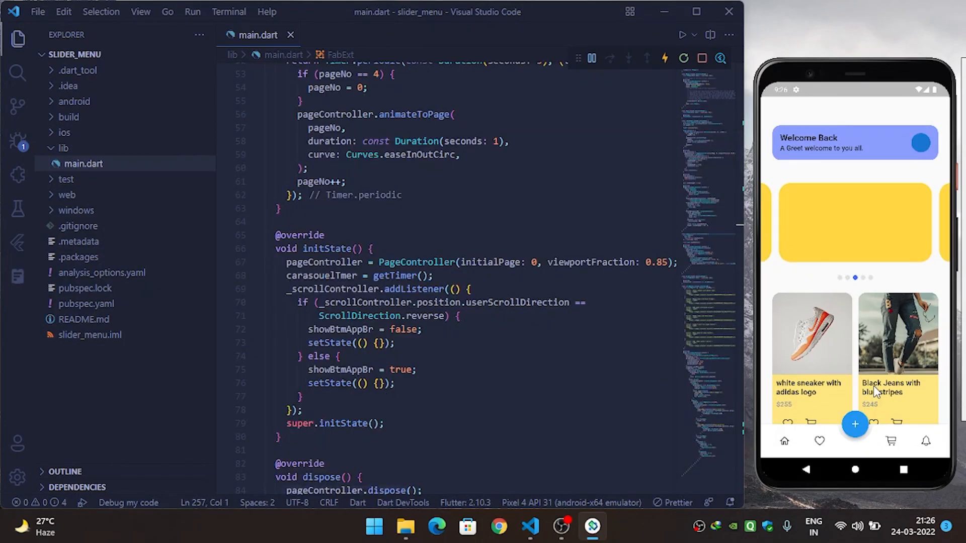
scroll("down", 3)
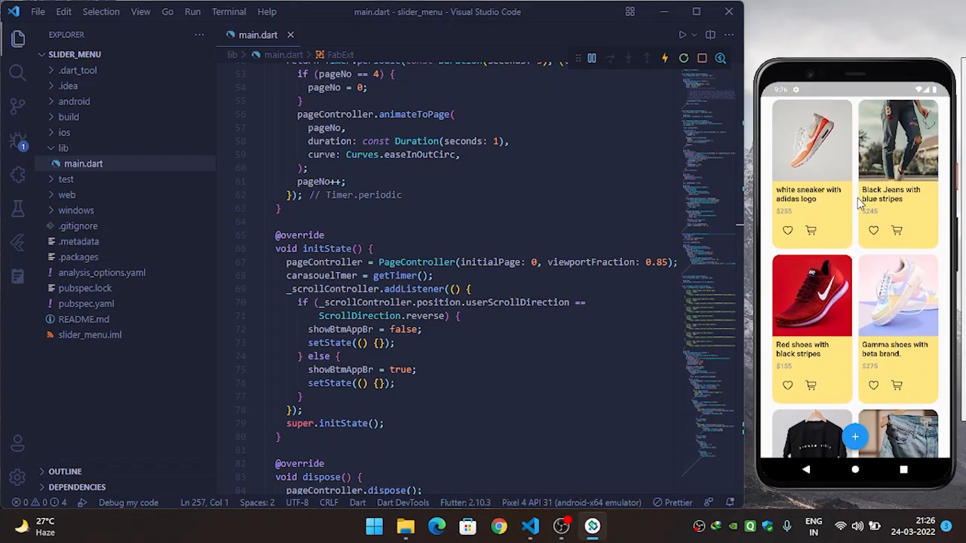
scroll("down", 3)
type("child: Container(),")
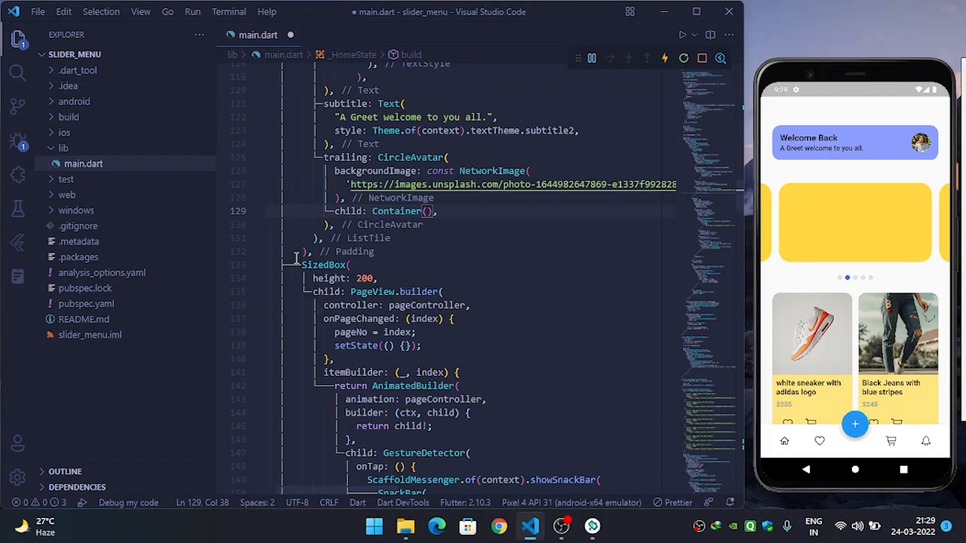
scroll("down", 3)
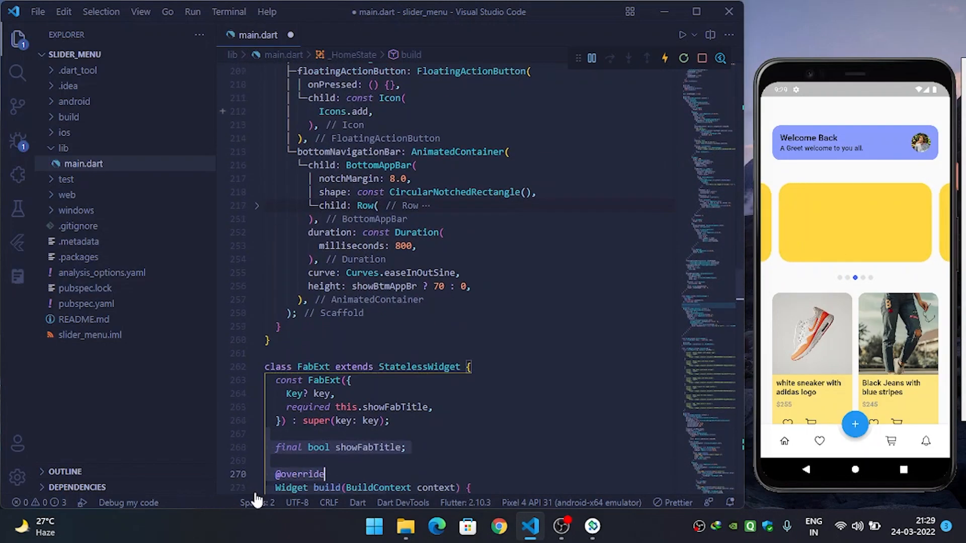
scroll("down", 3)
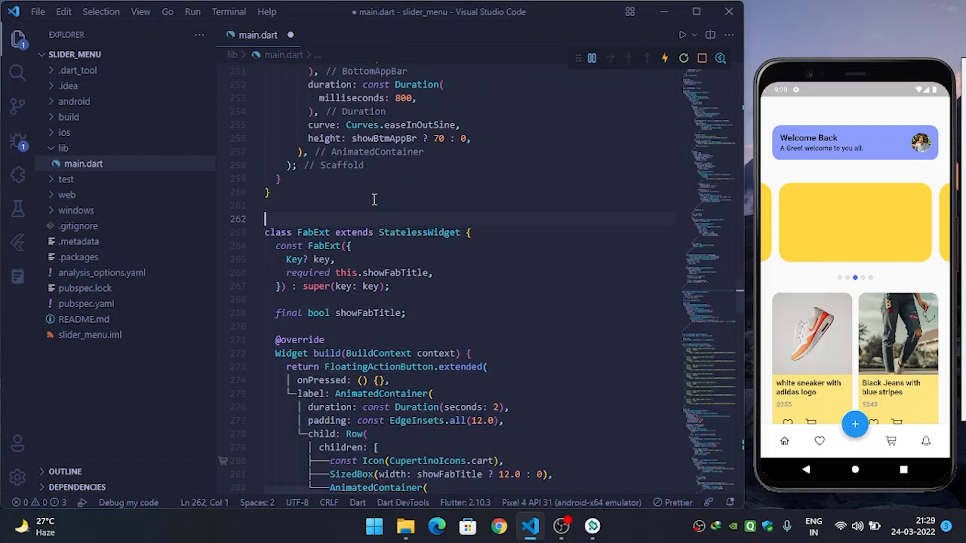
Insert a stateless widget named PopUpMen via the stless snippet and begin a final field
type("st")
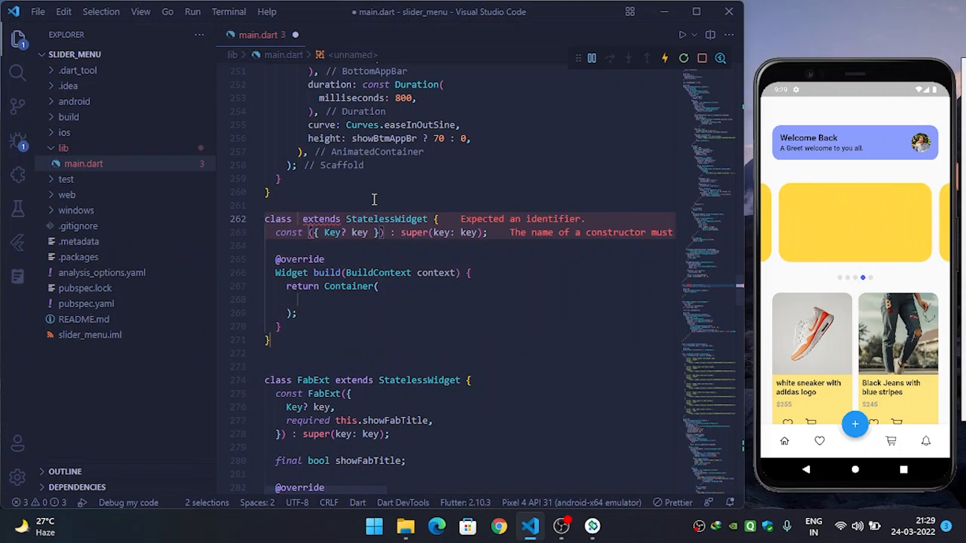
type("D")
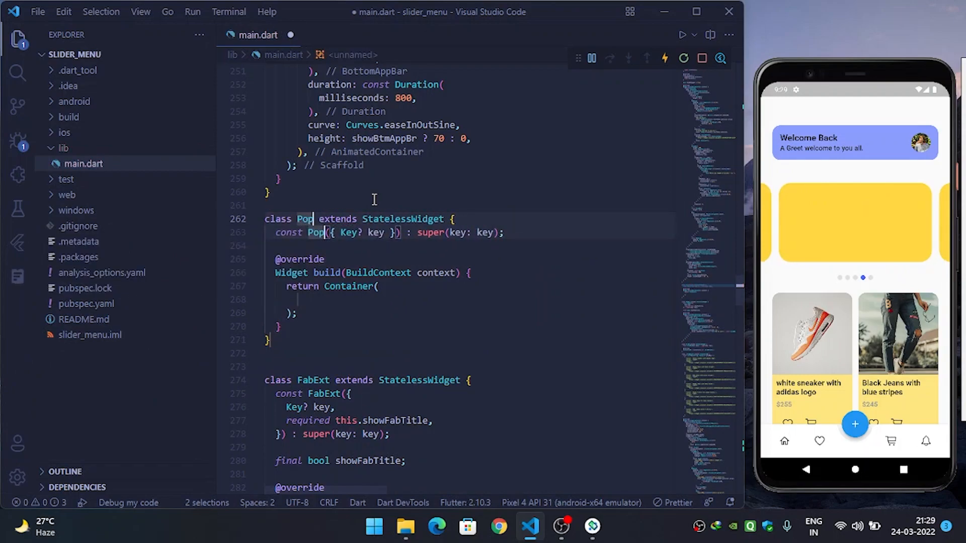
type("Up")
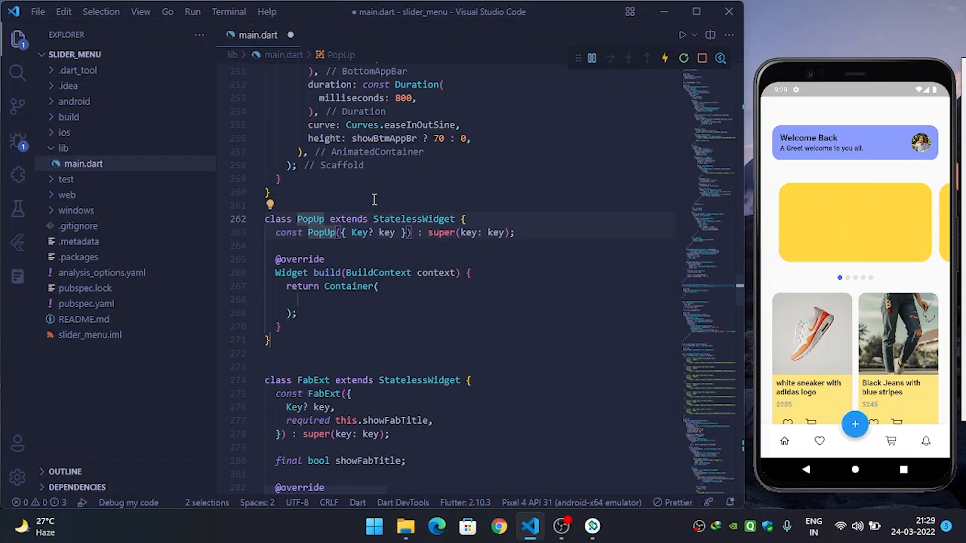
type("Men")
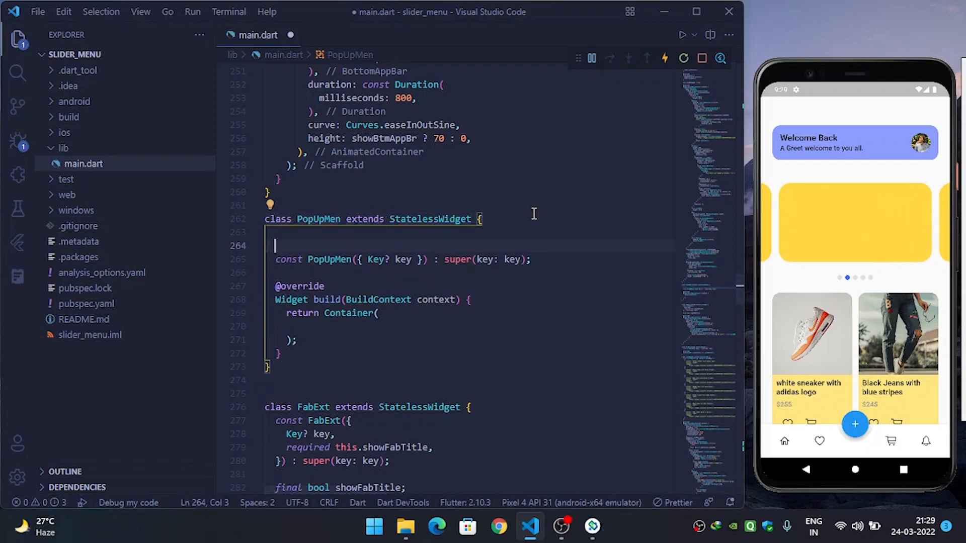
type("final List<")
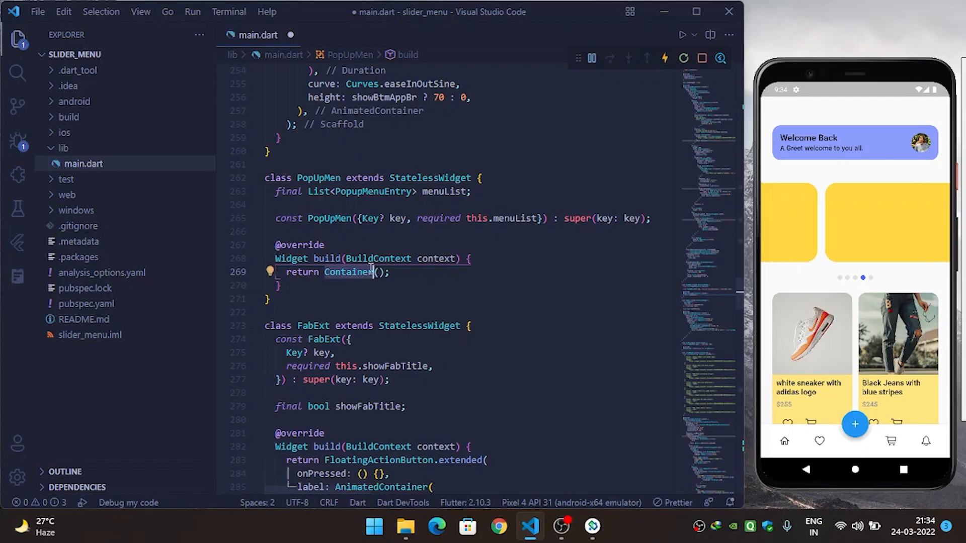
Return a PopupMenuButton whose itemBuilder (context) => yields menuList
type("Pop")
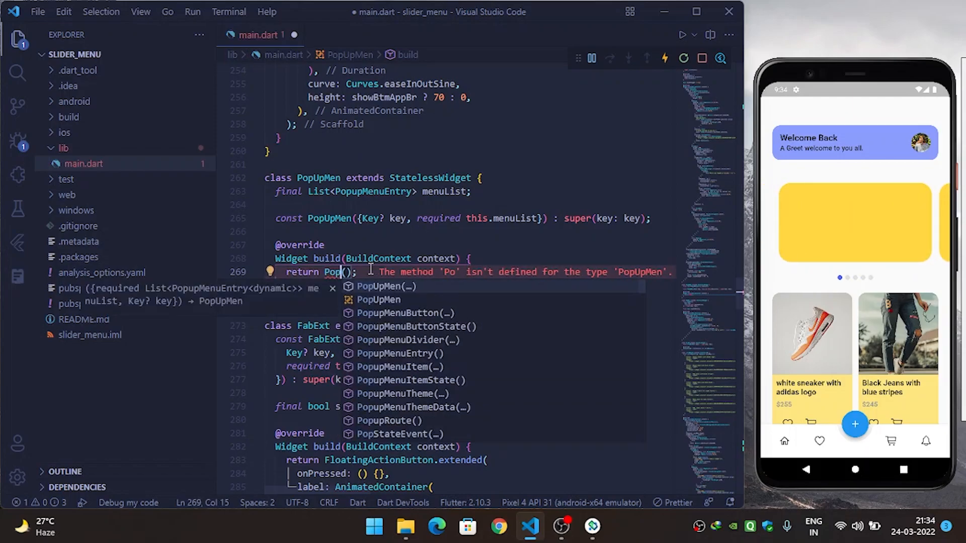
left_click(400, 312)
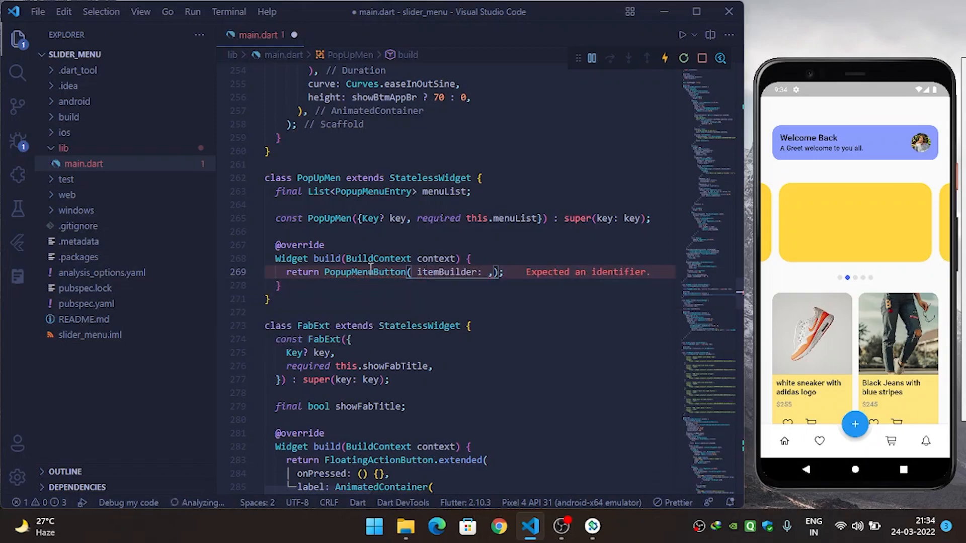
type("(context) => )")
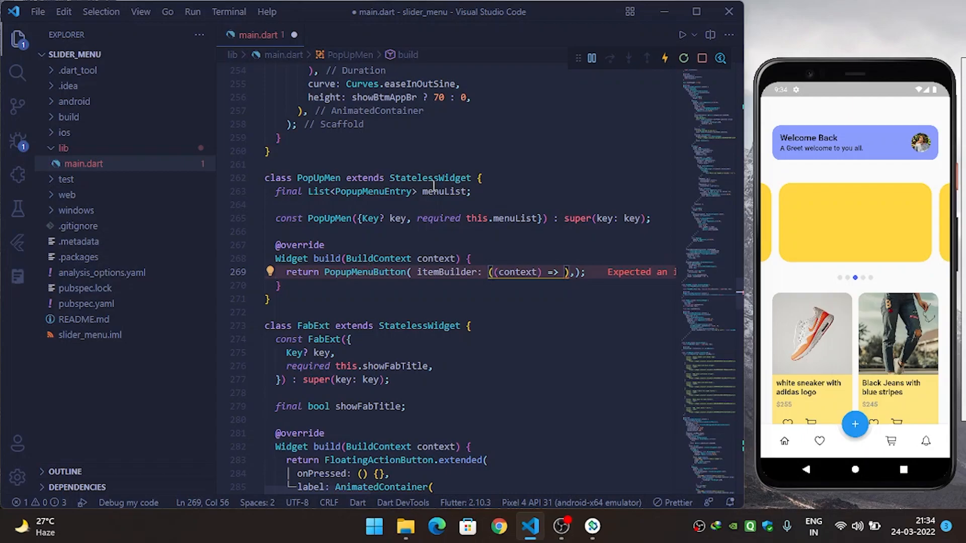
type("meu")
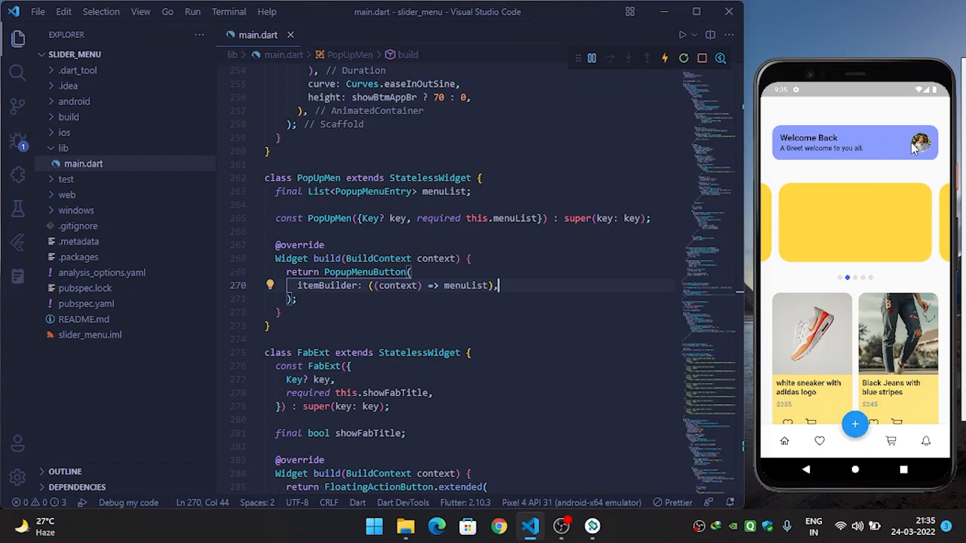
mouse_move(374, 204)
type("f")
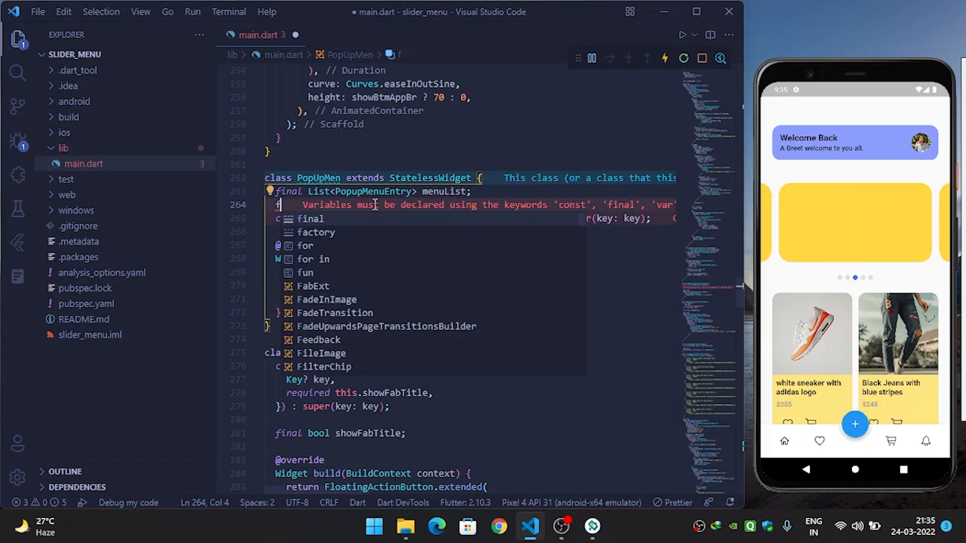
Declare an optional final Widget? icon field on PopUpMen
type("inal")
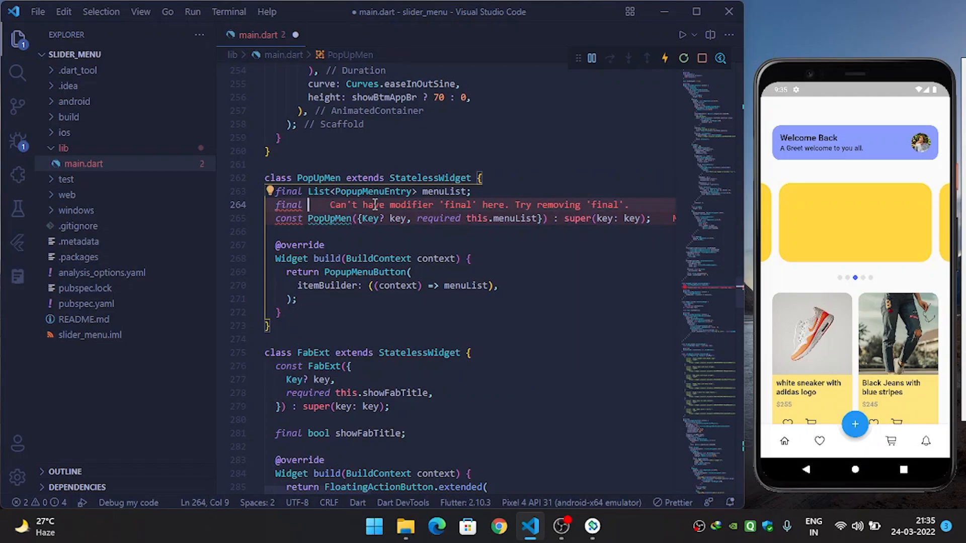
type("W")
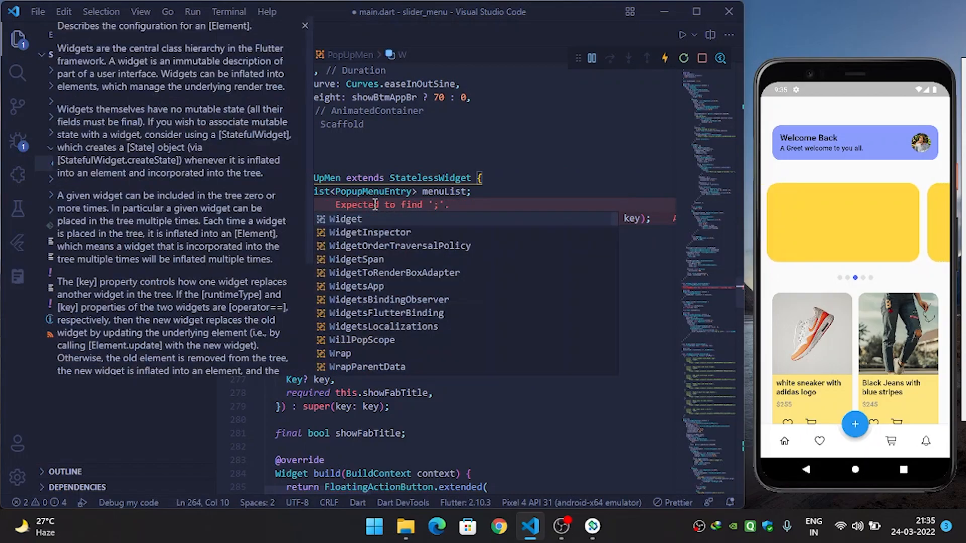
type("icpm")
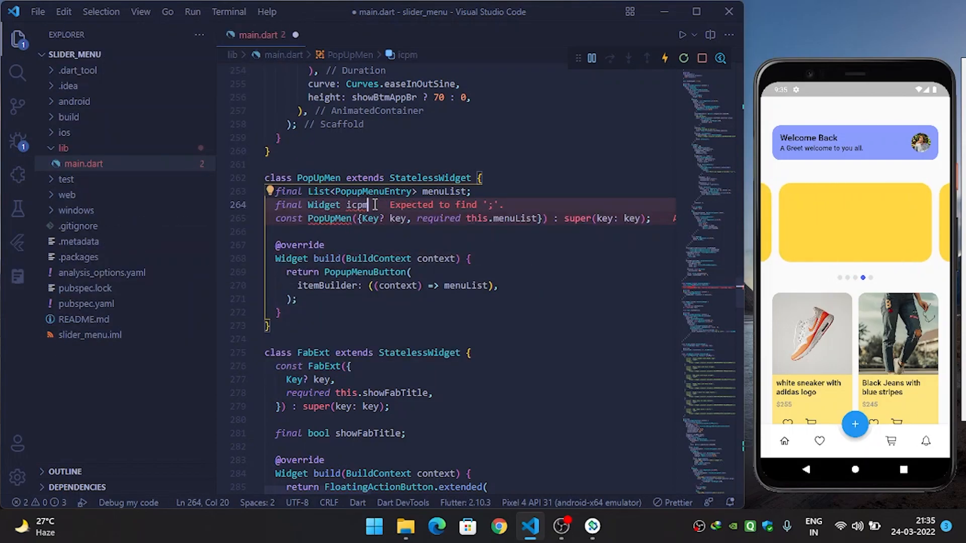
type("icon;")
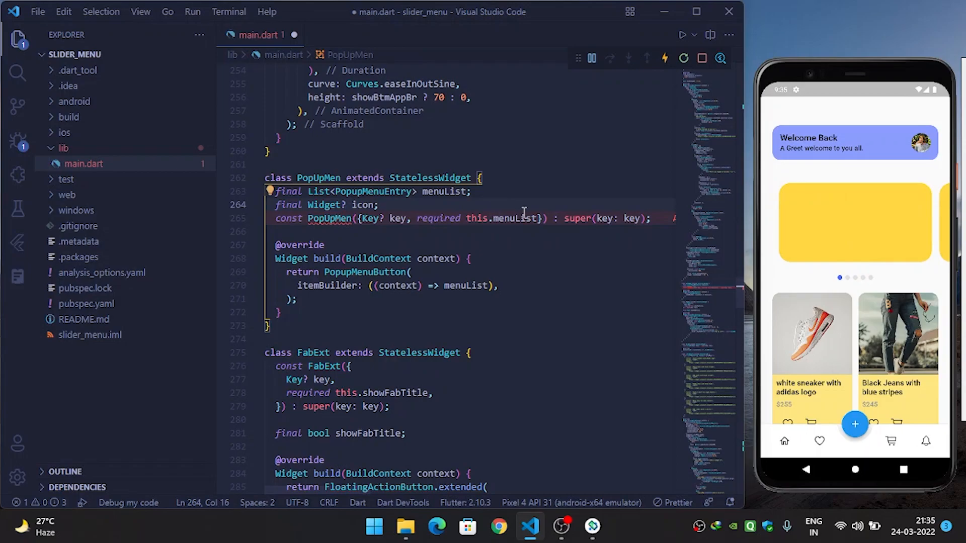
Add this.icon to the constructor, pass icon: icon to PopupMenuButton, and save
type(", h")
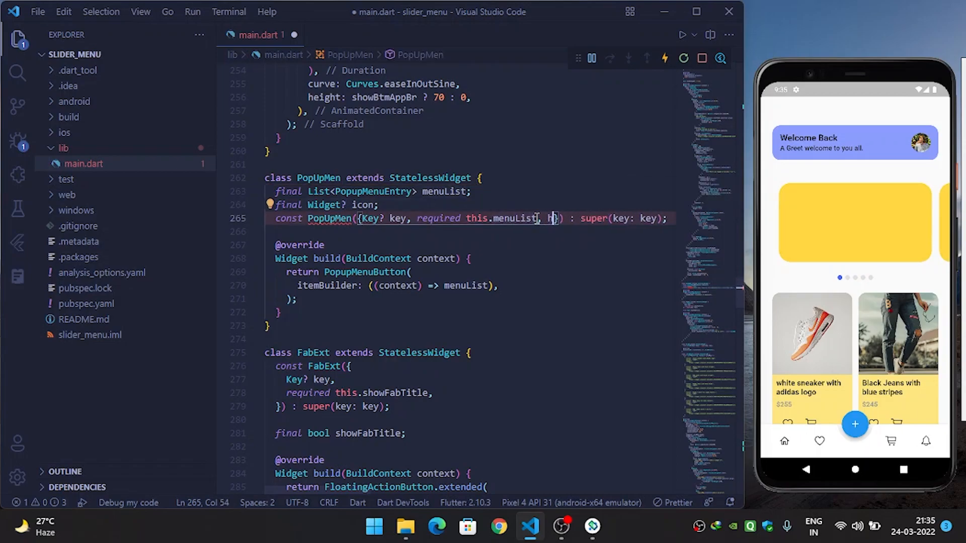
type("this.")
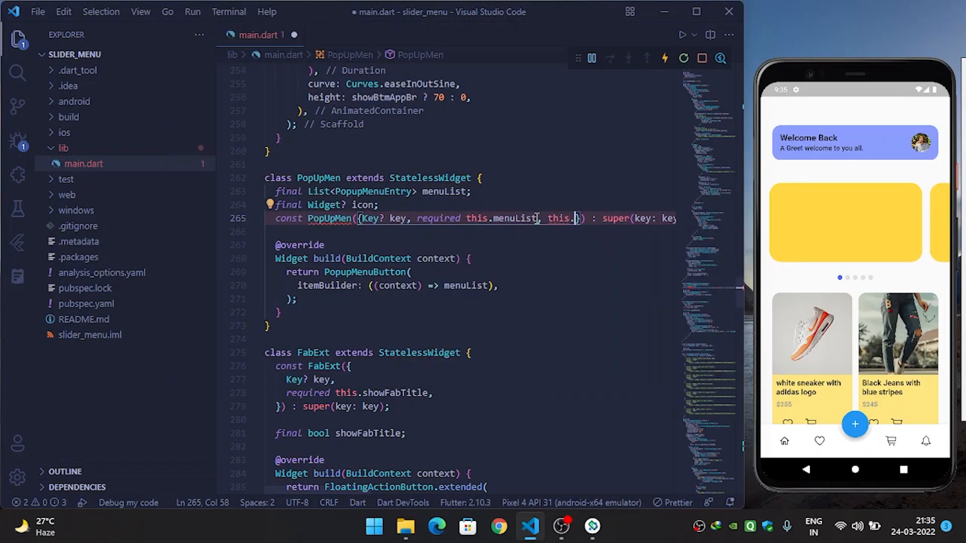
type("icon")
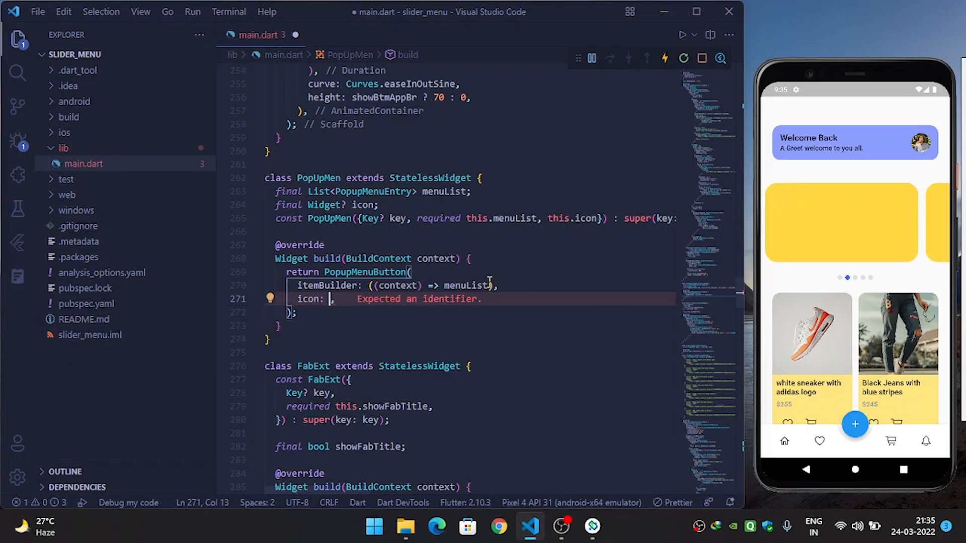
type("icon,")
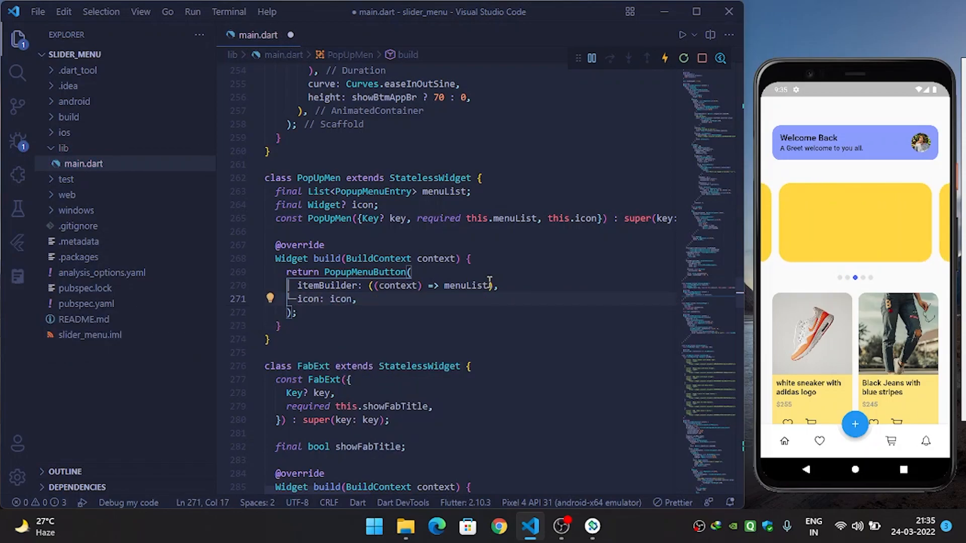
key("ctrl+s")
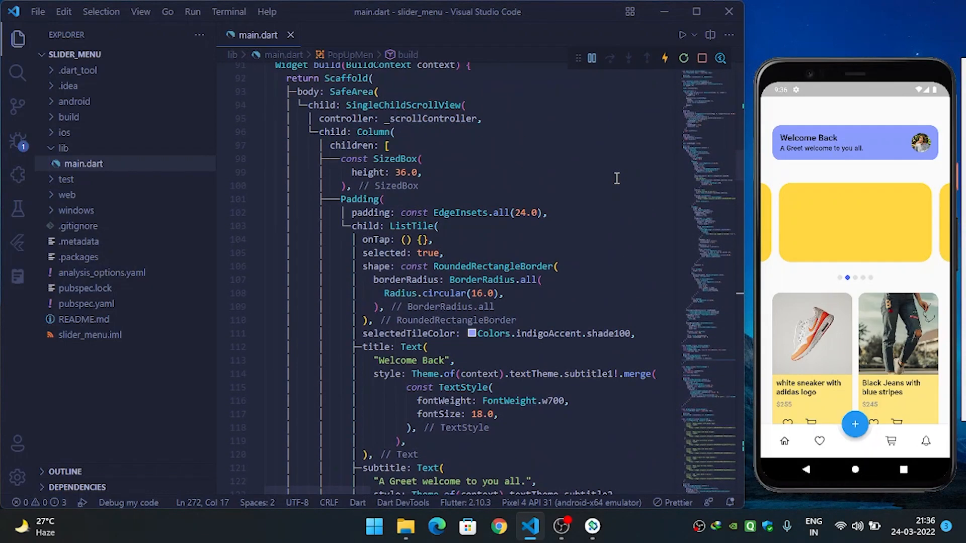
scroll("down", 3)
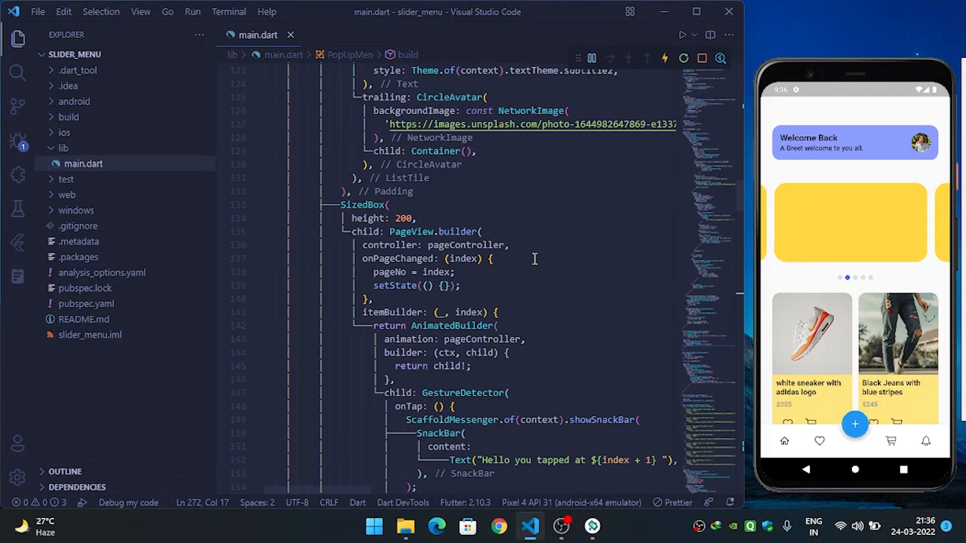
scroll("down", 3)
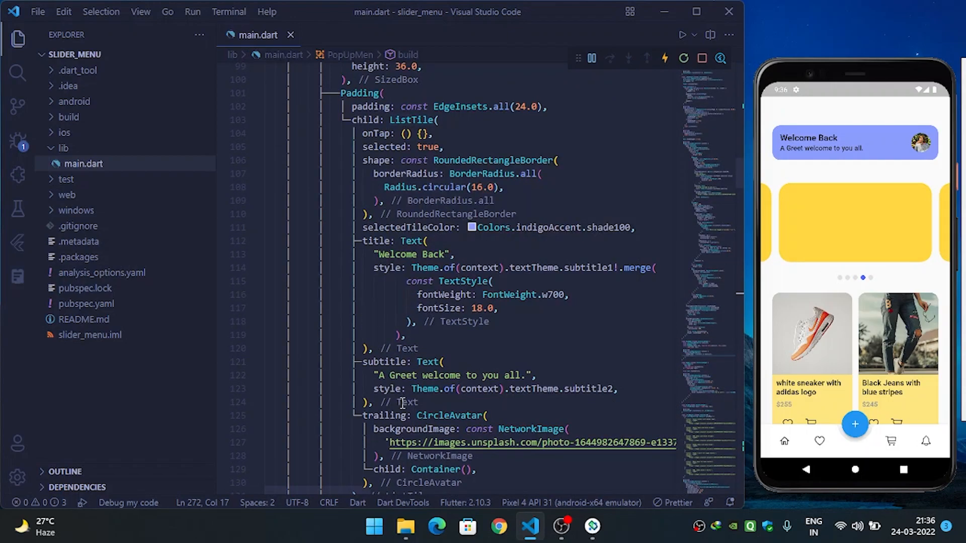
scroll("down", 3)
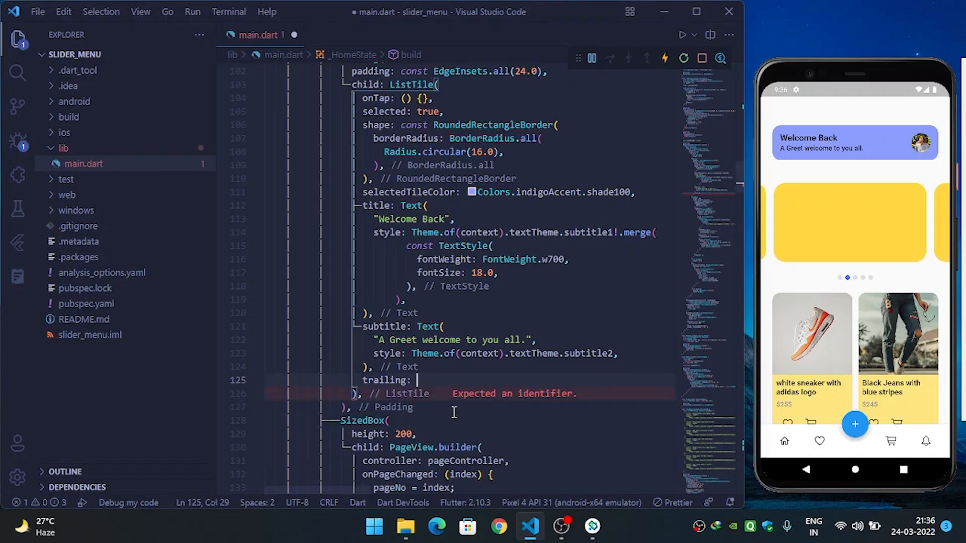
Wrap the trailing CircleAvatar as the icon of PopUpMen(menuList: [])
type("PopUpMen(menuList: [],")
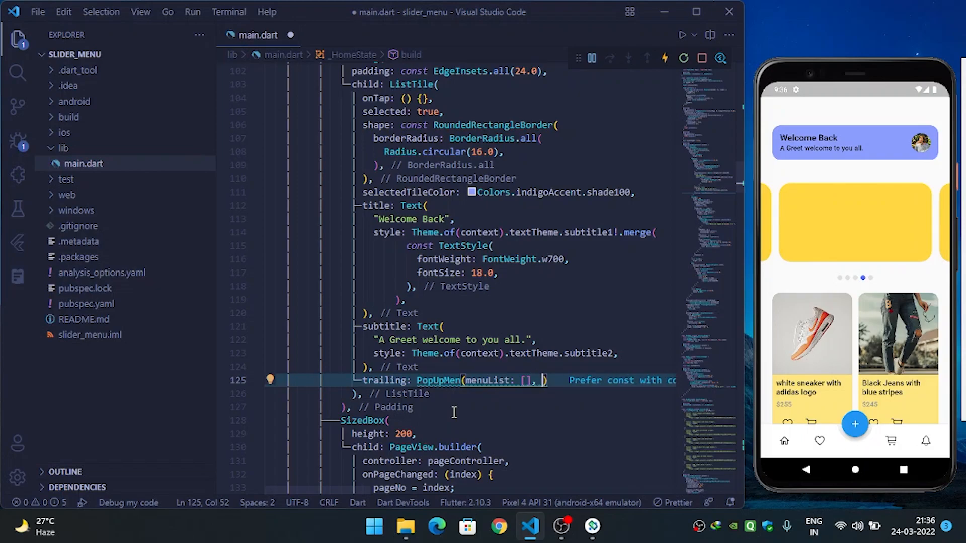
type("icon: ,")
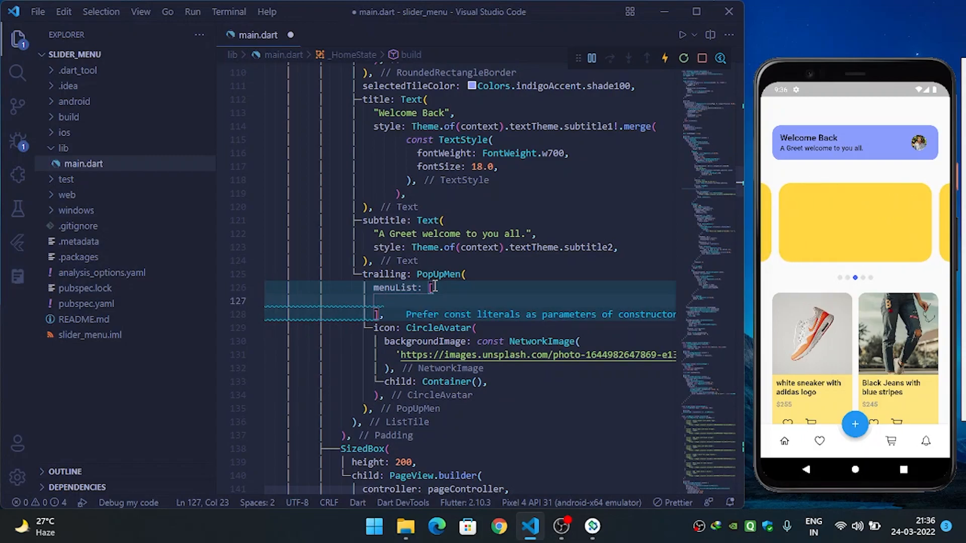
Add a const PopupMenuItem with a ListTile using CupertinoIcons.person titled 'My Profile'
type("Pop")
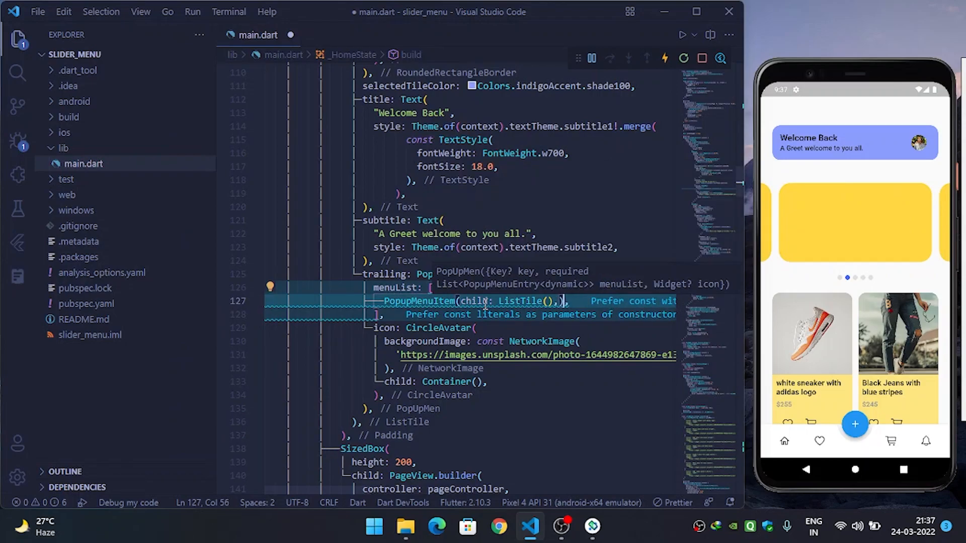
type("leading: ,")
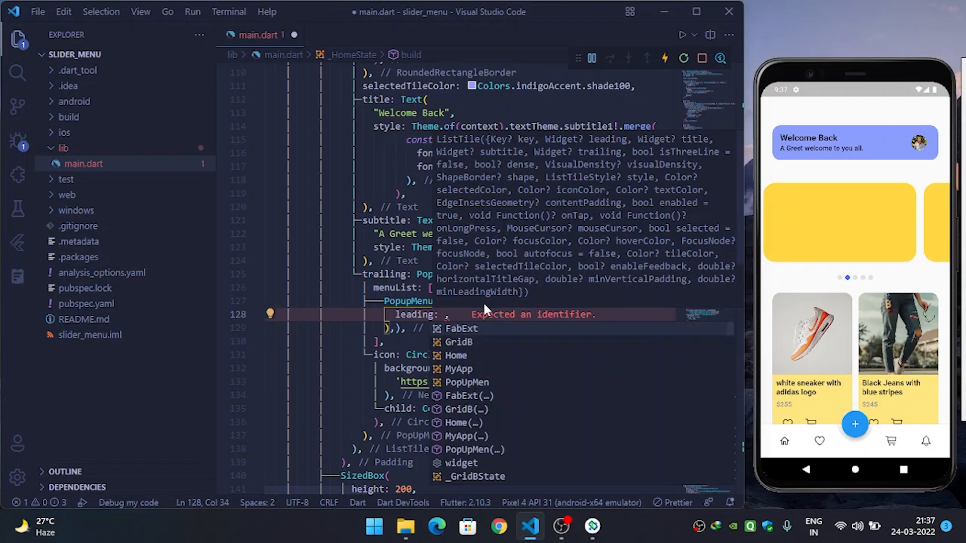
type("Icon")
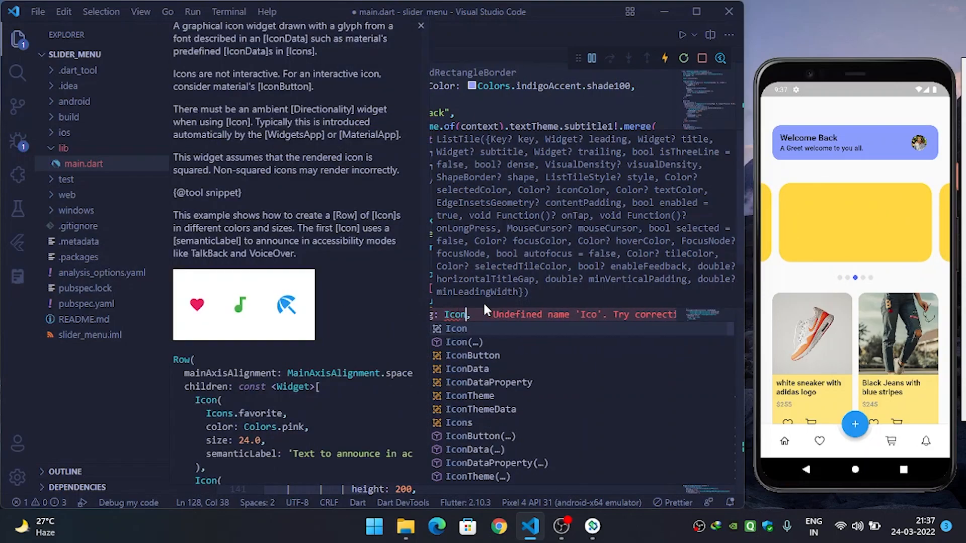
type("(C")
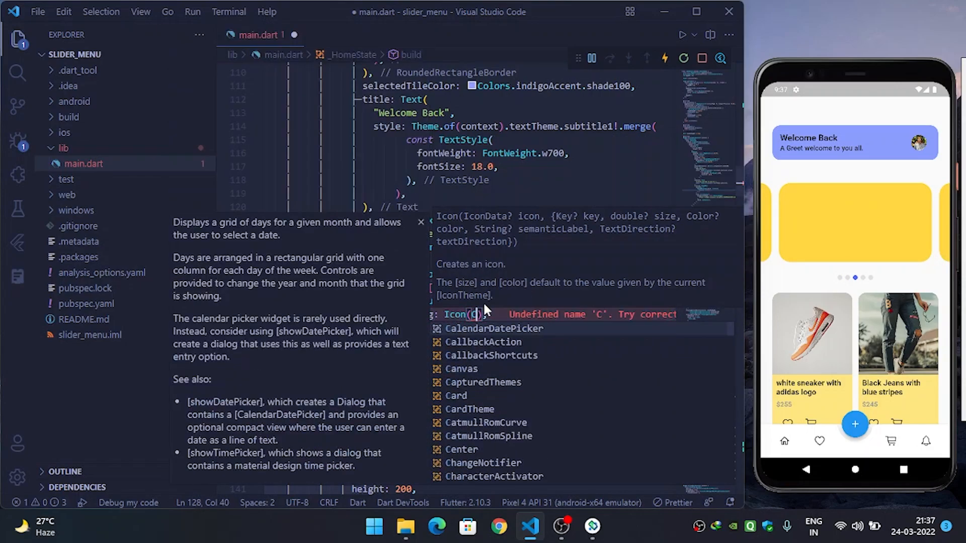
type("upertinoIcons.person,")
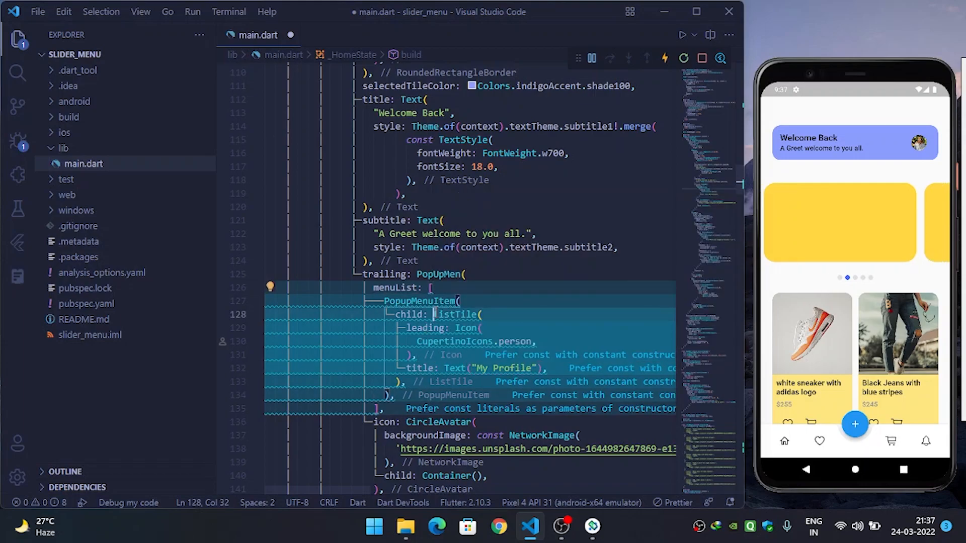
type("const")
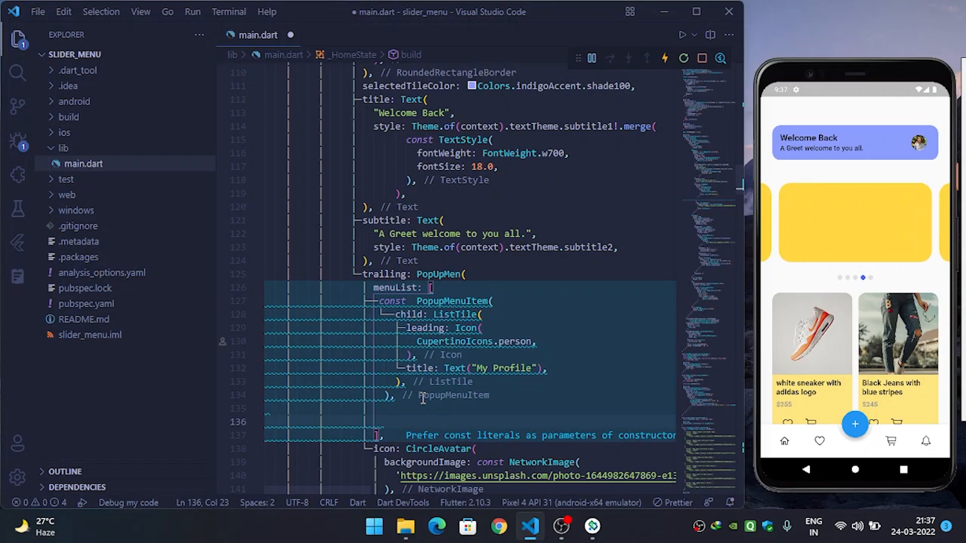
Add a second PopupMenuItem with CupertinoIcons.bag titled 'My Bag'
type("PopupMenuItem(child: ListTile(")
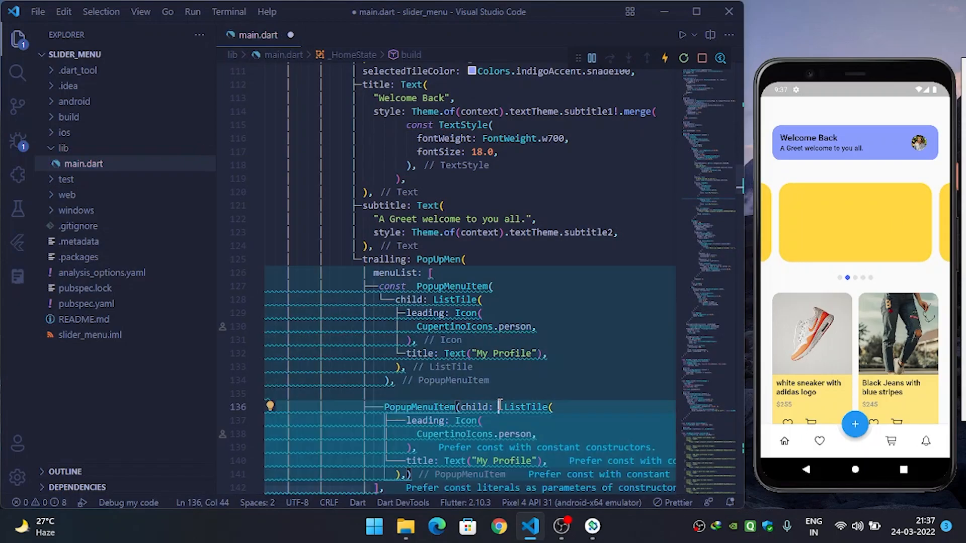
type("bag")
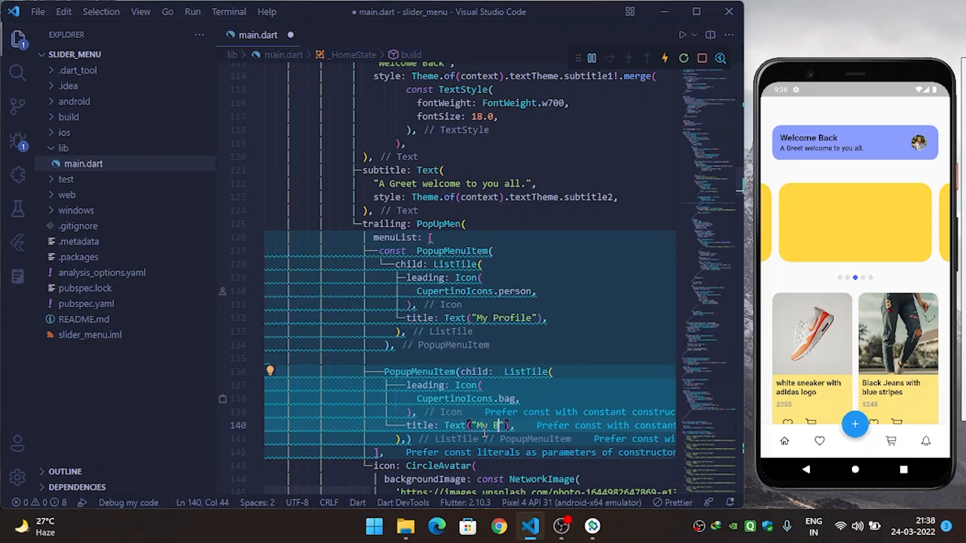
type("ag")
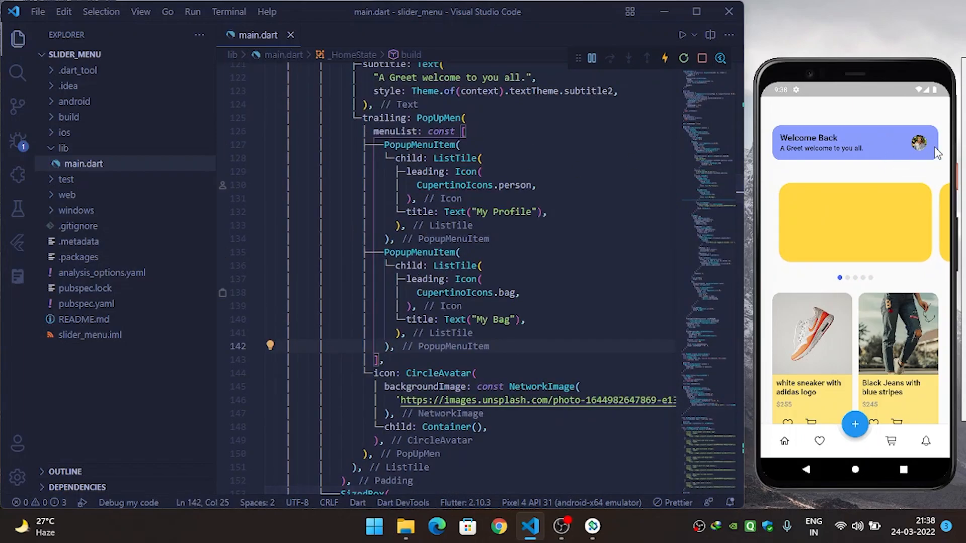
Tap the Welcome Back avatar in the emulator to show the My Profile / My Bag popup
left_click(935, 142)
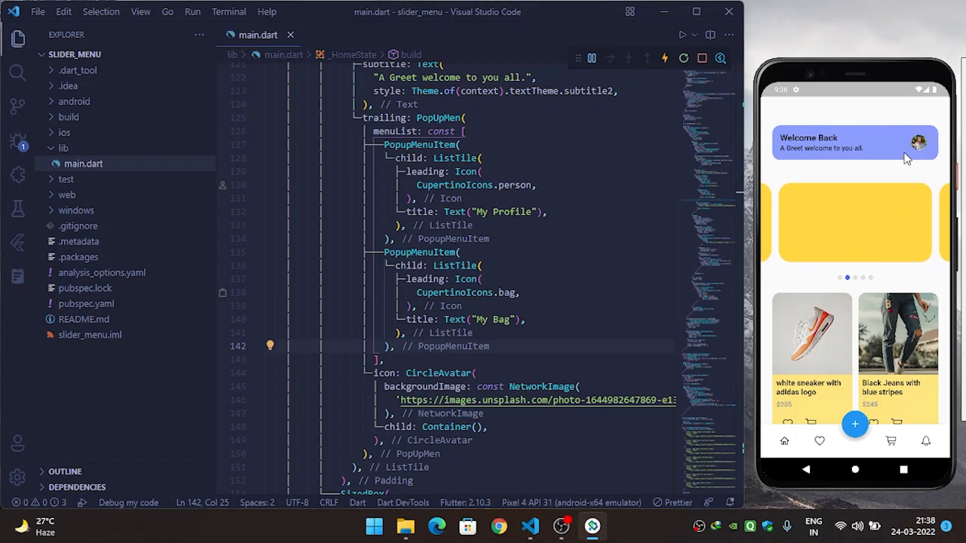
left_click(912, 142)
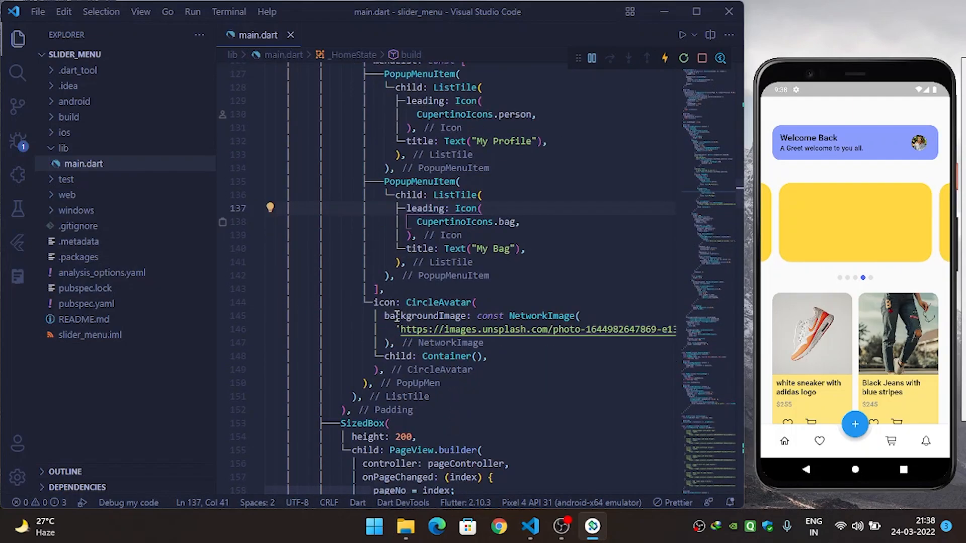
left_click(919, 142)
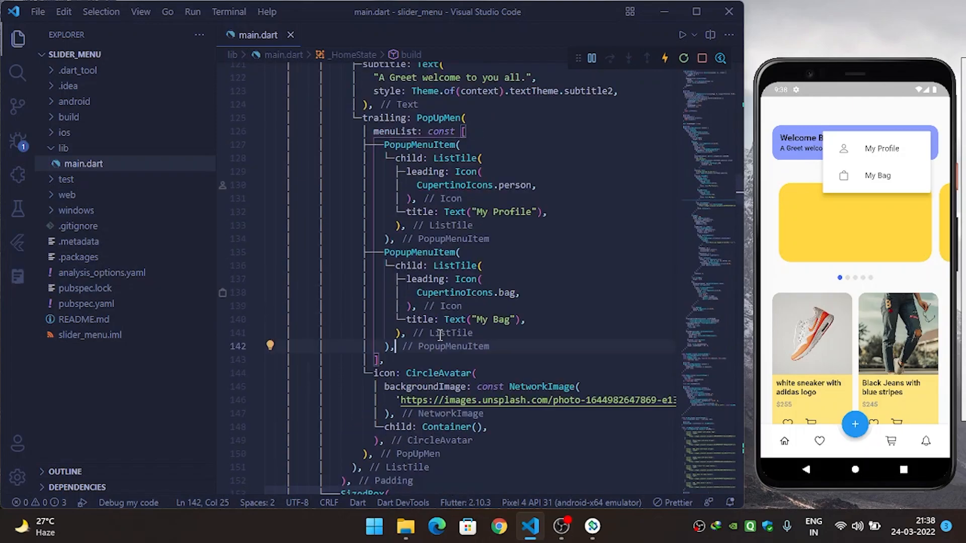
Add a PopupMenuDivider and a 'Settings' PopupMenuItem, then check it in the avatar menu
key("enter")
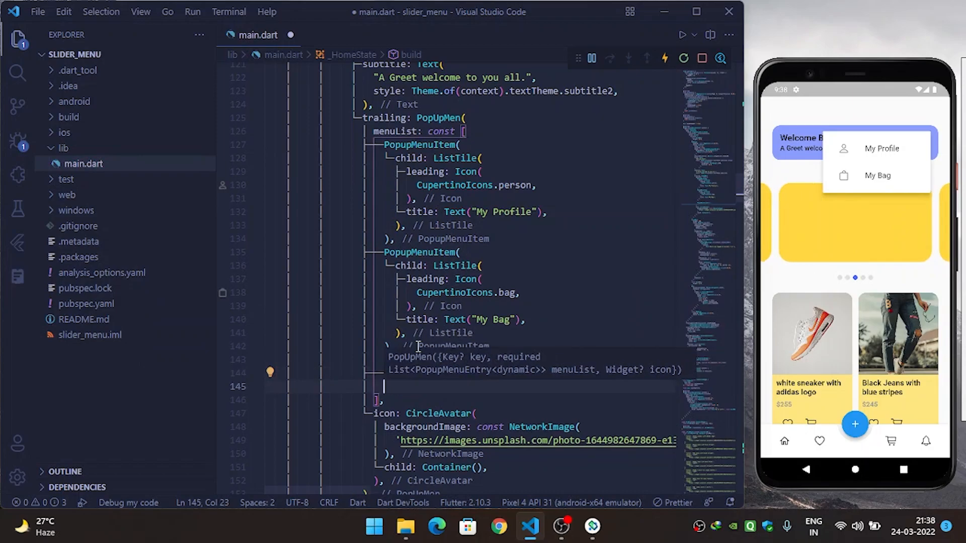
type("PopupMenuItem(child: T")
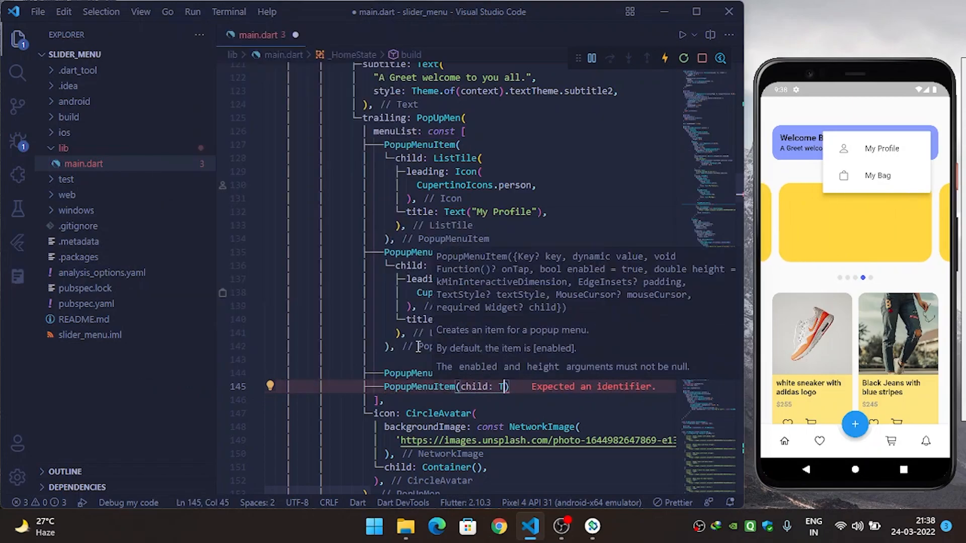
type("ext(\"S")
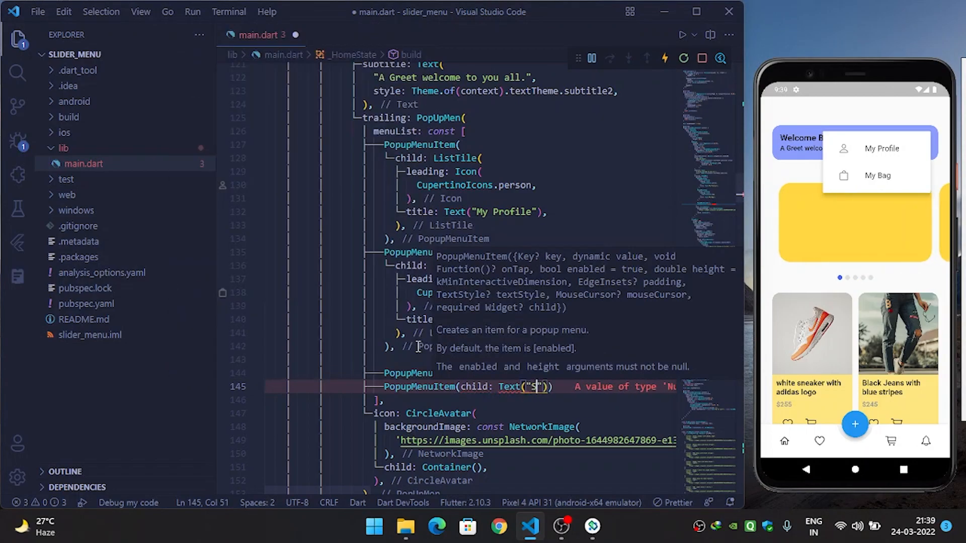
type("ettings")
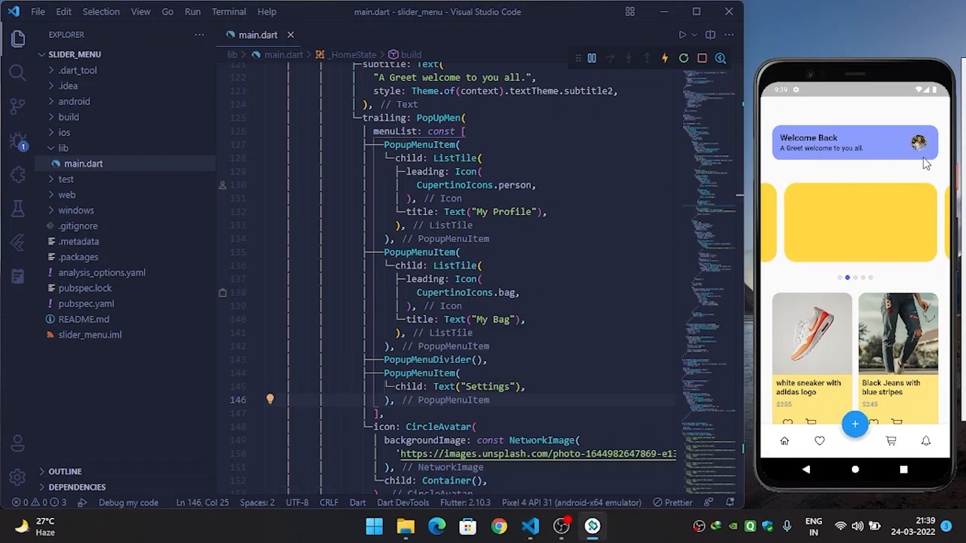
left_click(923, 142)
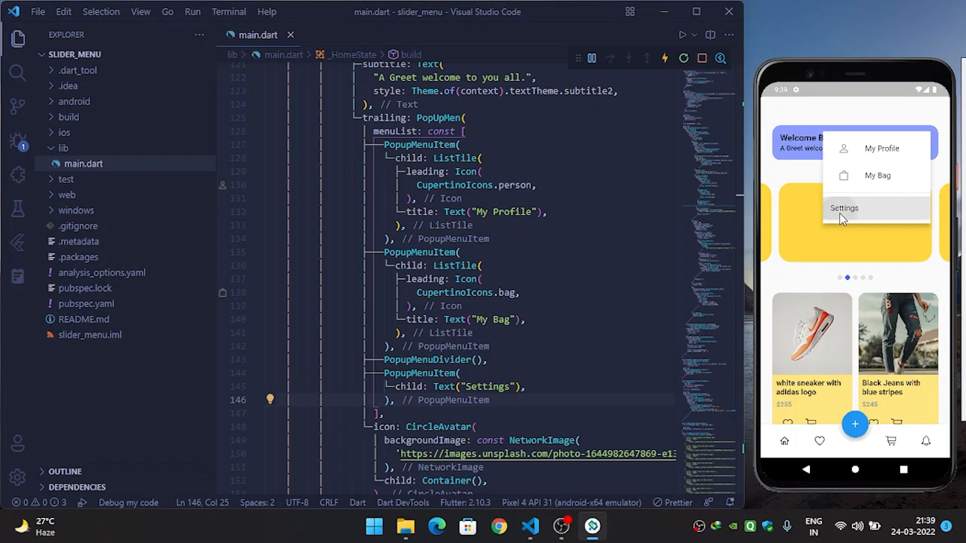
mouse_move(789, 175)
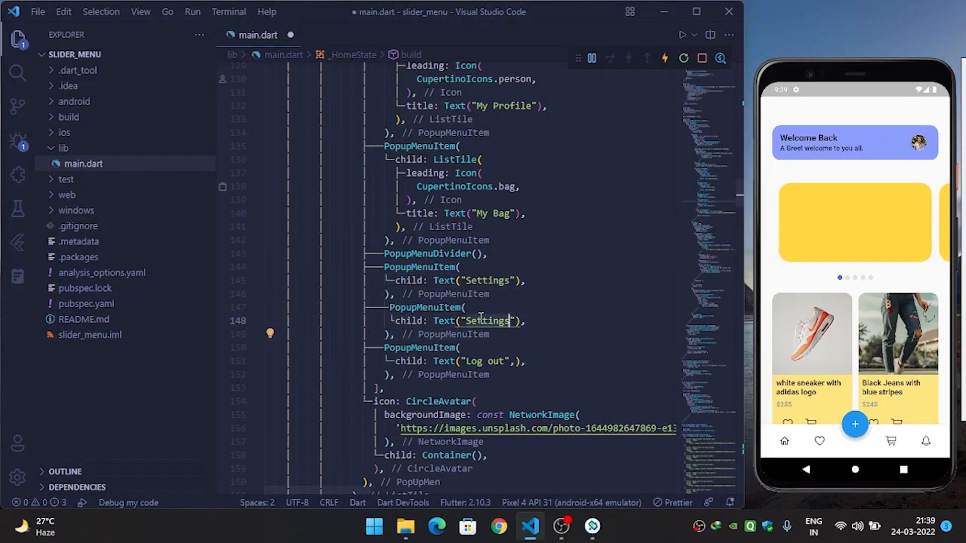
Add the 'About Us' item and reopen the avatar menu to see all five entries
type("About U")
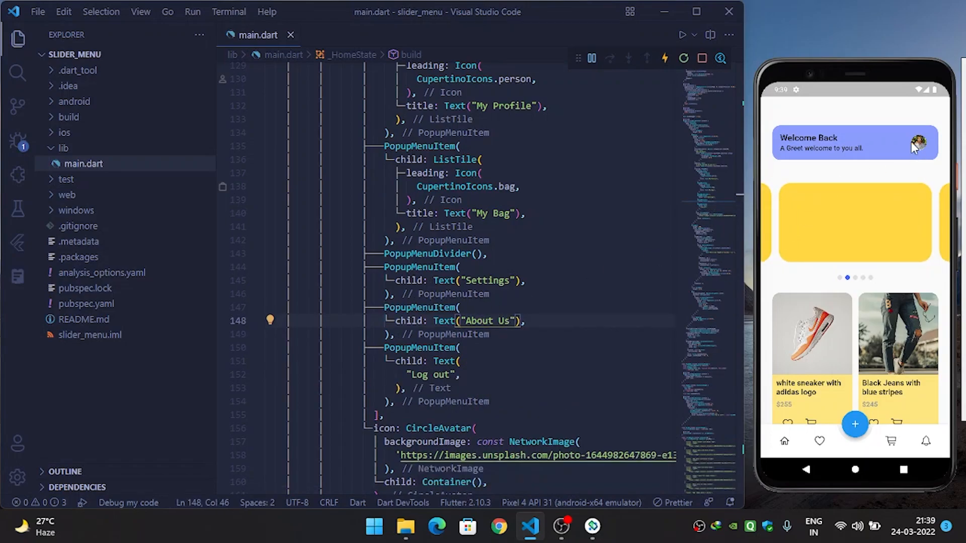
left_click(914, 147)
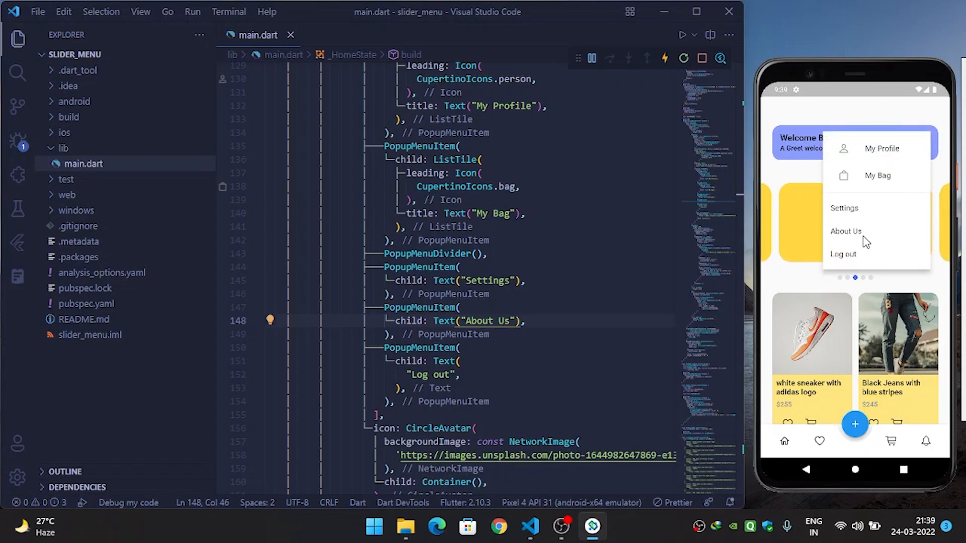
mouse_move(781, 196)
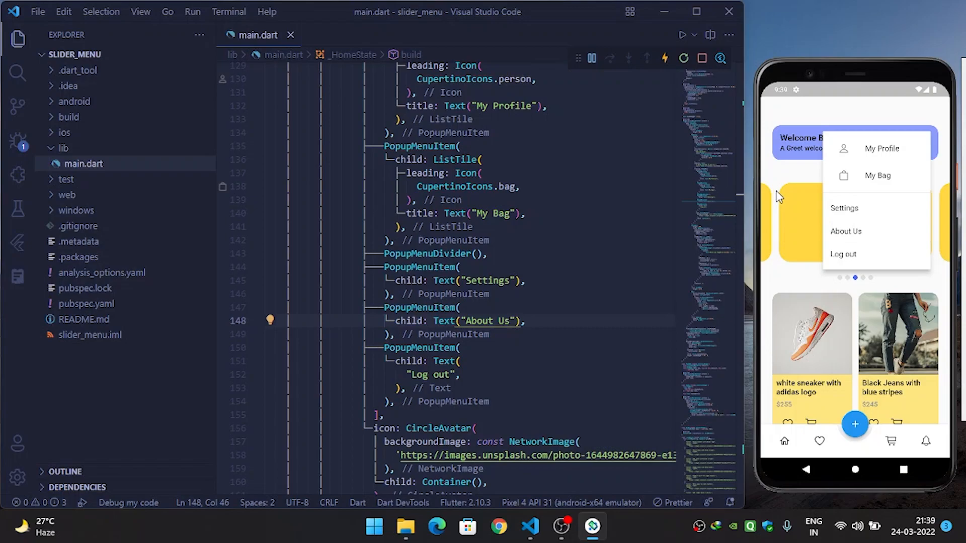
mouse_move(783, 186)
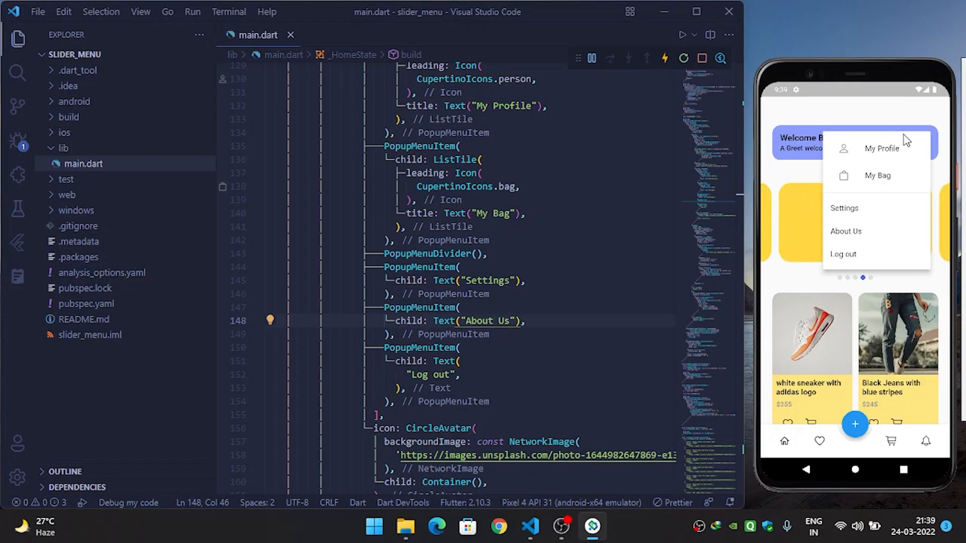
mouse_move(820, 174)
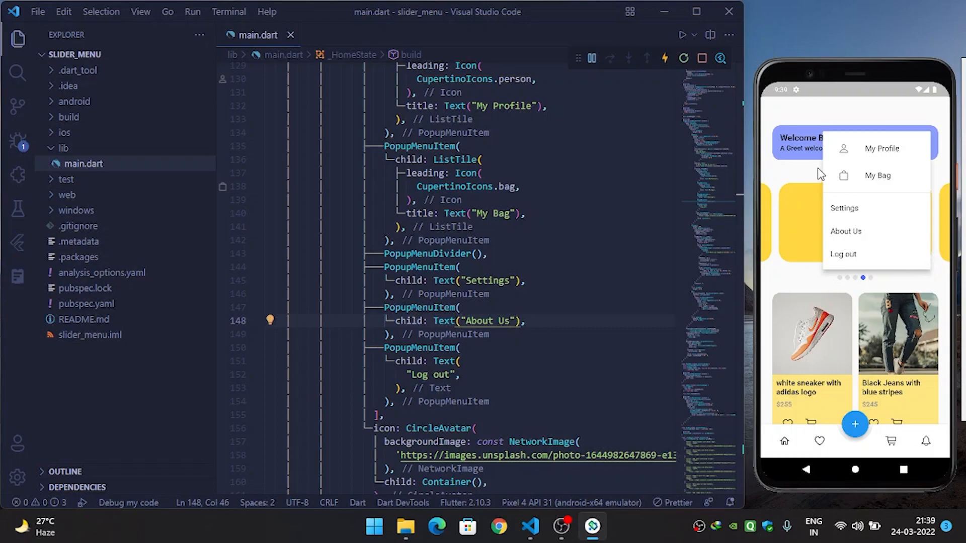
mouse_move(817, 180)
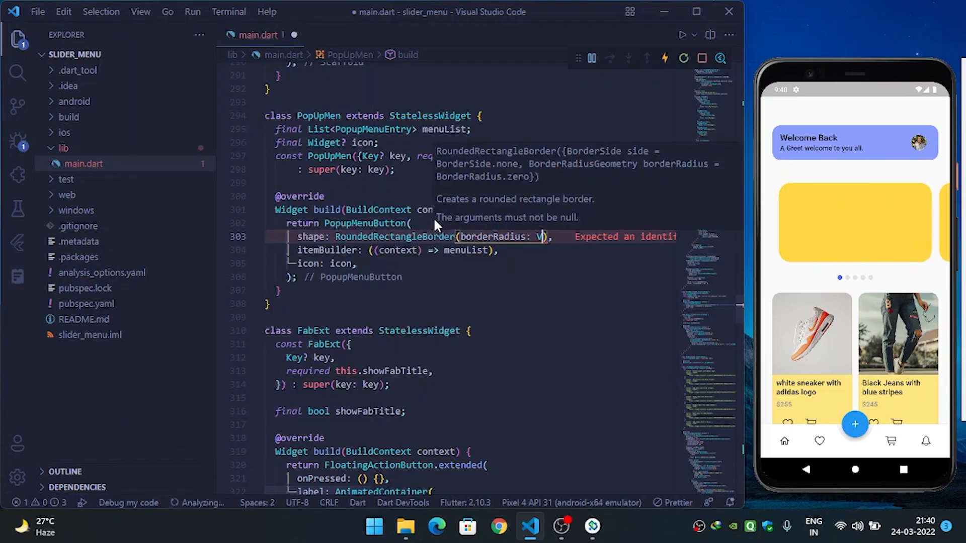
Give the PopupMenuButton a RoundedRectangleBorder with BorderRadius.circular(16.0) and verify in the app
type("BorderRadius.c")
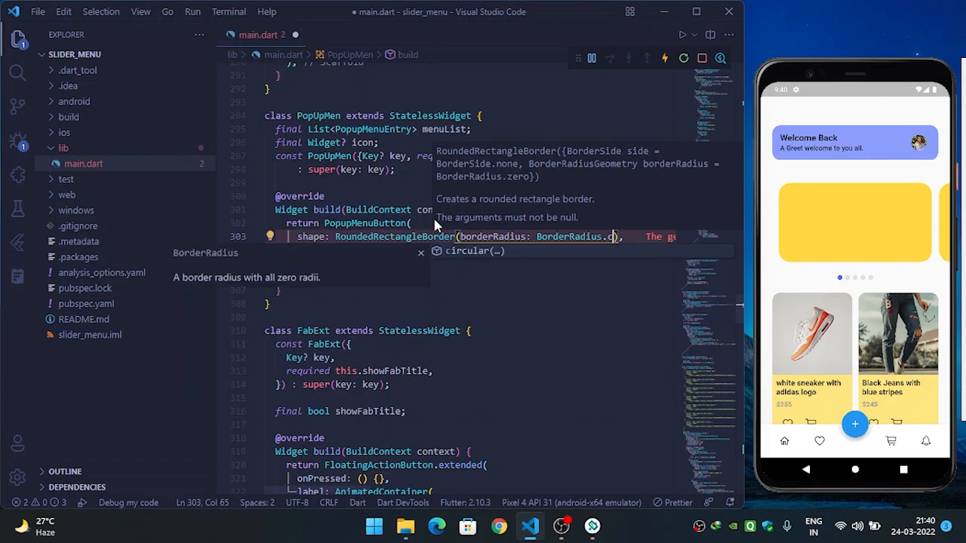
type("16")
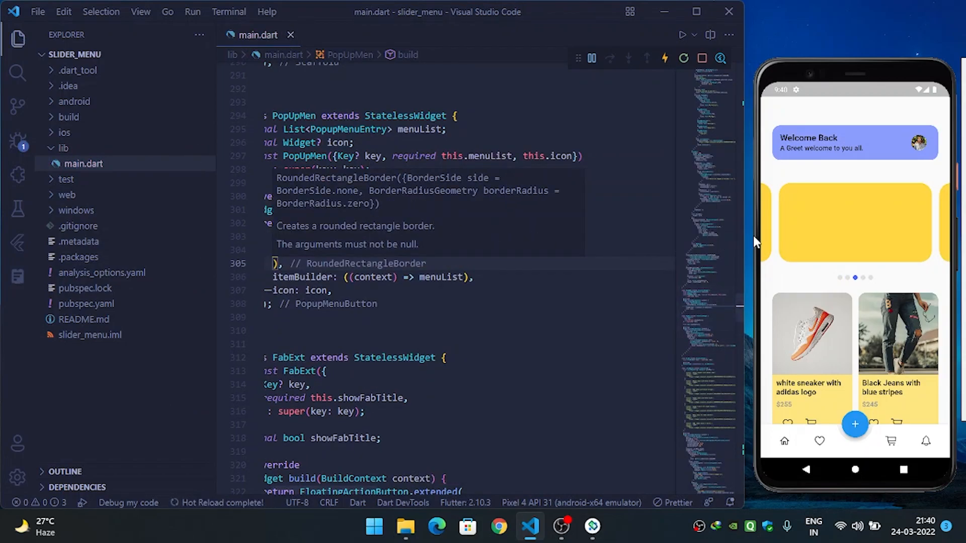
left_click(277, 263)
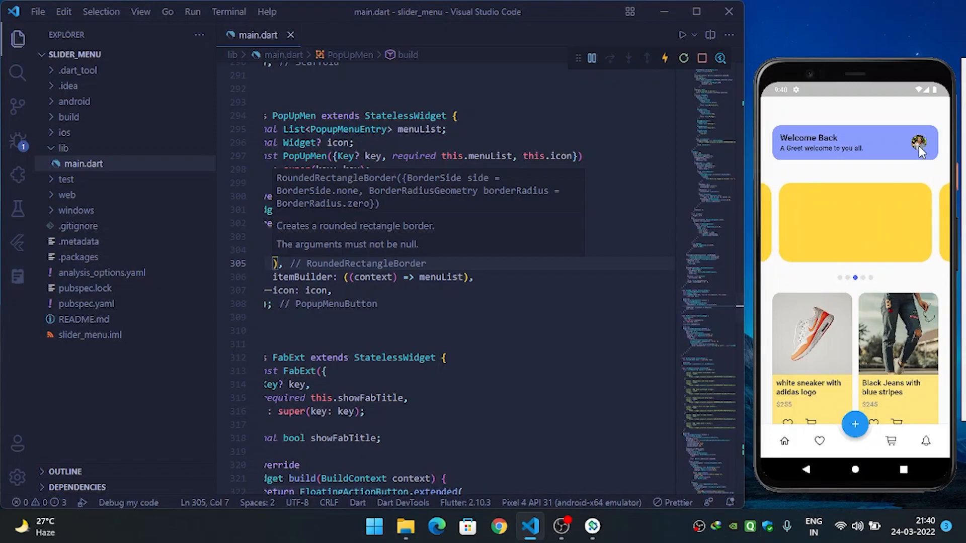
left_click(919, 143)
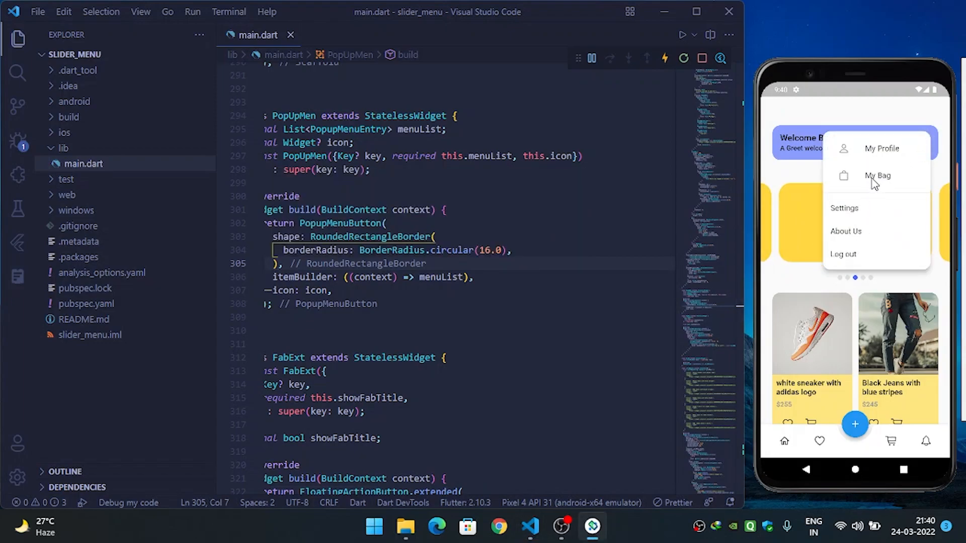
mouse_move(886, 201)
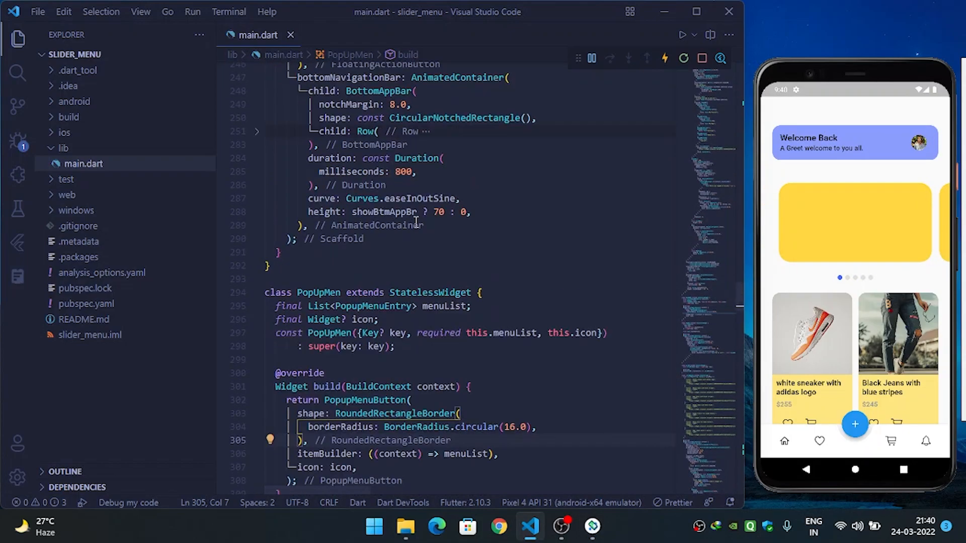
Insert a PopupMenuDivider before the last item and make it a ListTile with Icon(Icons.logout)
scroll("up", 3)
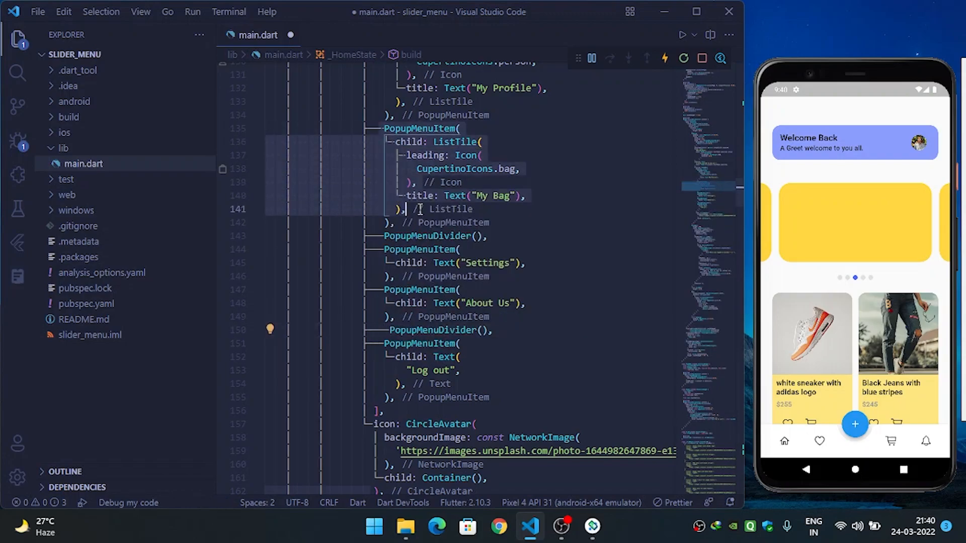
scroll("down", 3)
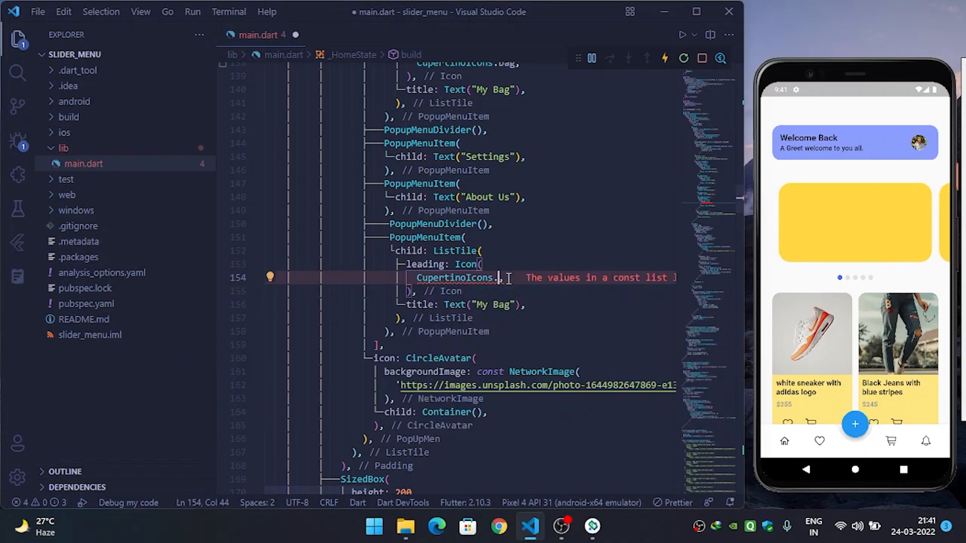
type("e")
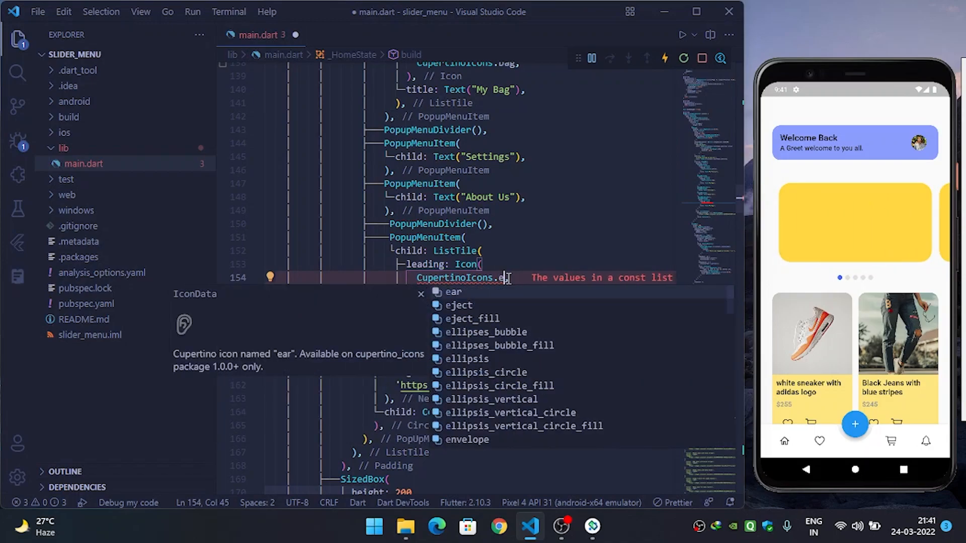
type("on,")
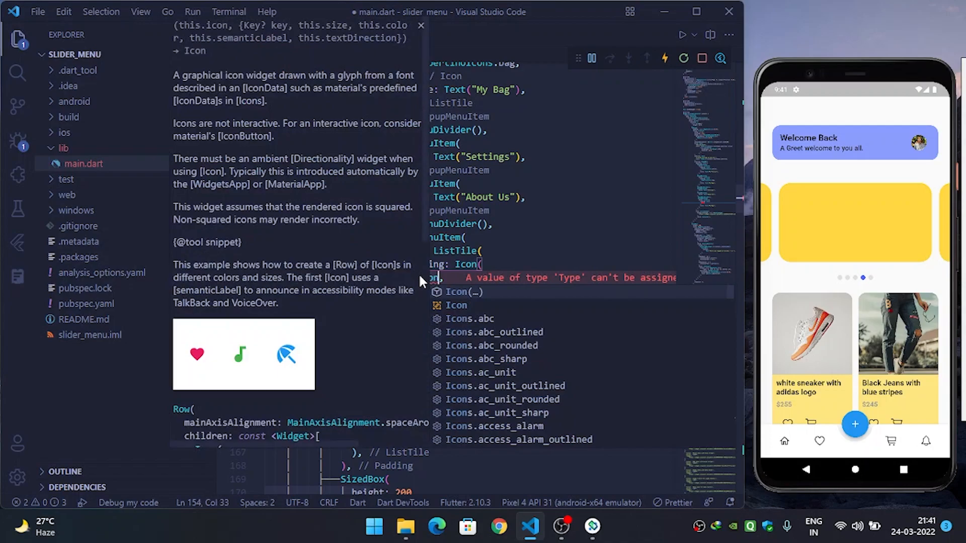
type("Id")
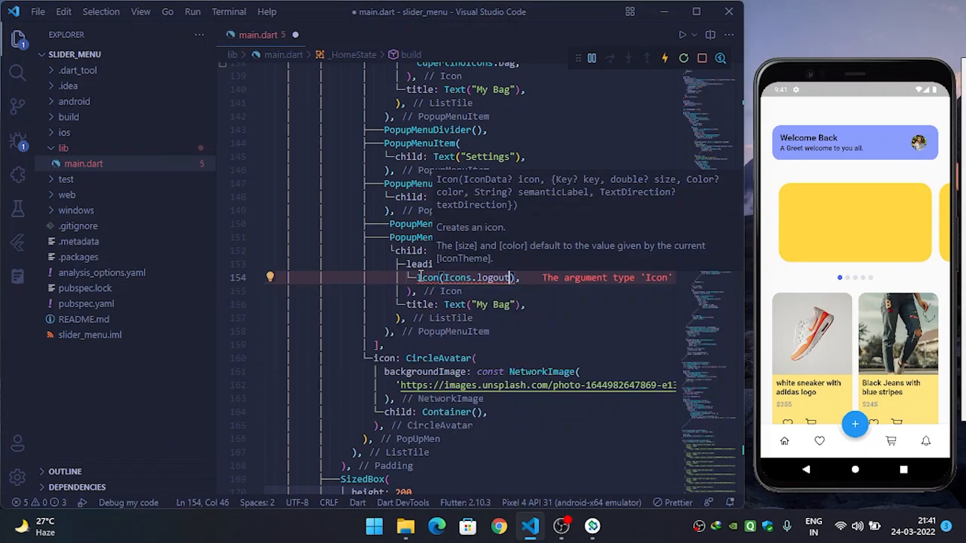
type(",")
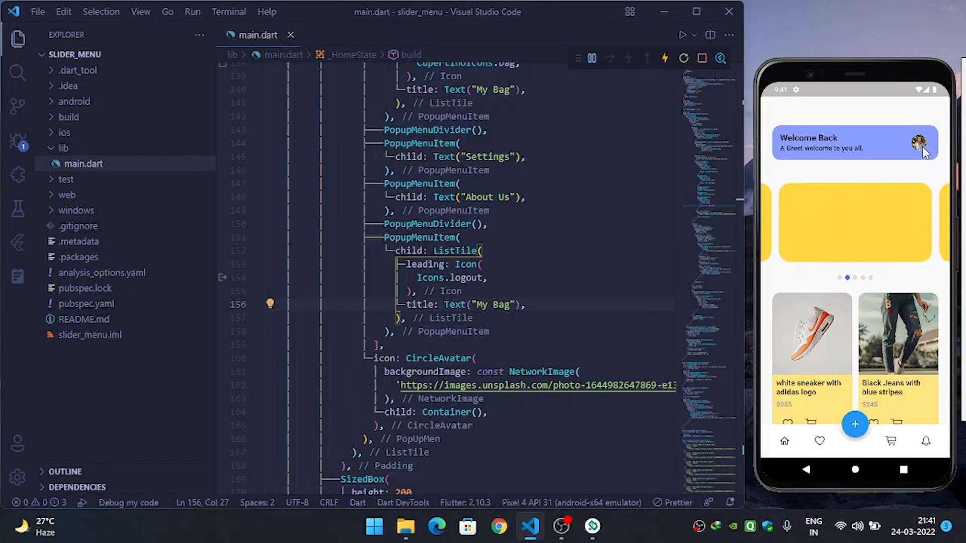
Rename the last ListTile title from 'My Bag' to 'Log Out', save, and preview it with its logout icon
left_click(922, 151)
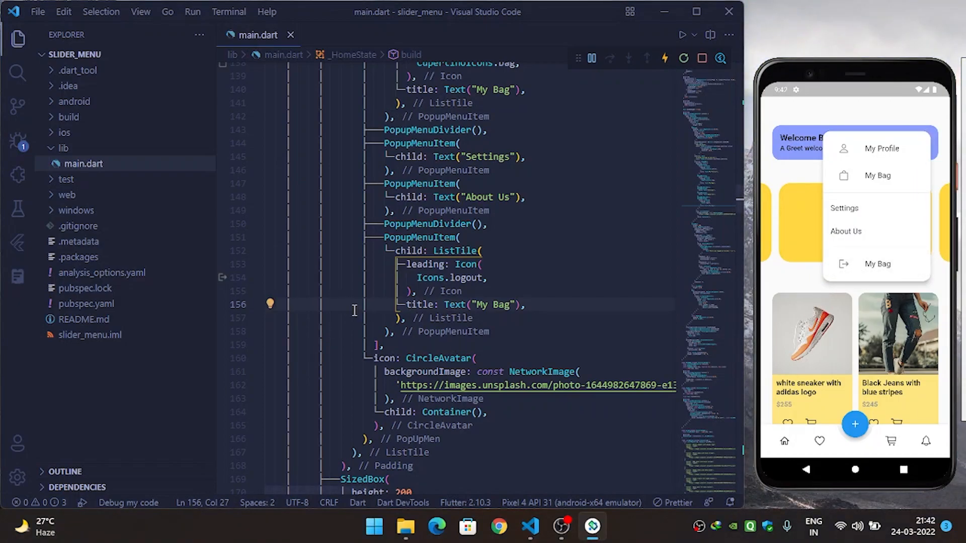
double_click(494, 304)
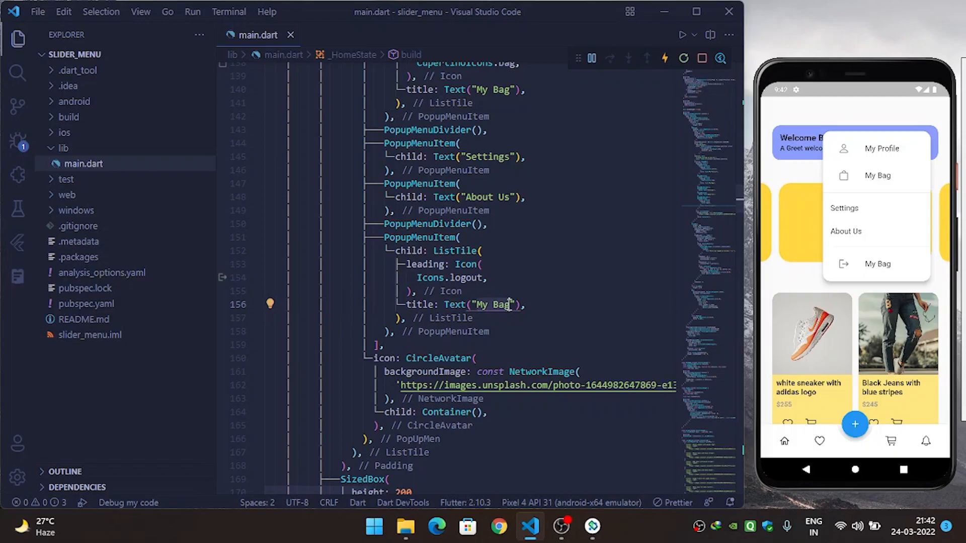
type("Log")
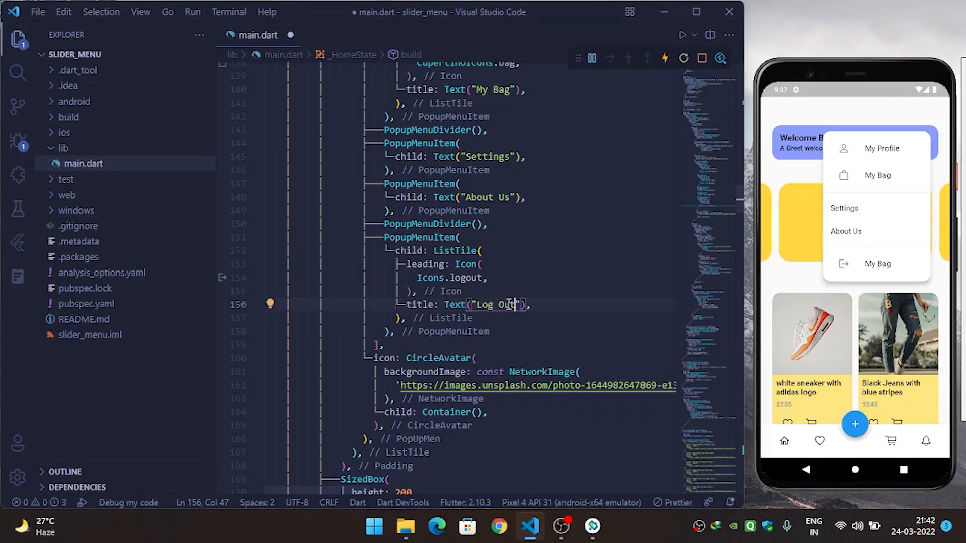
key("ctrl+s")
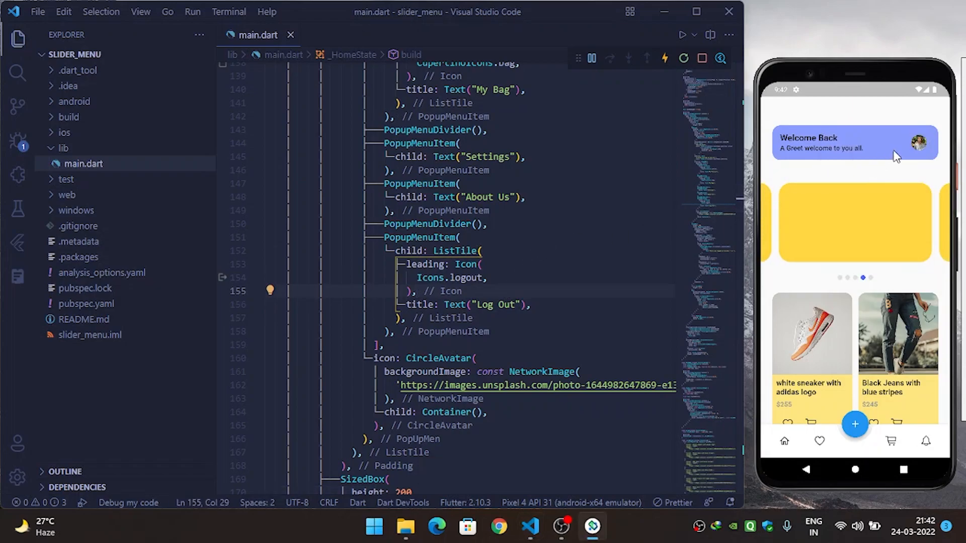
left_click(935, 142)
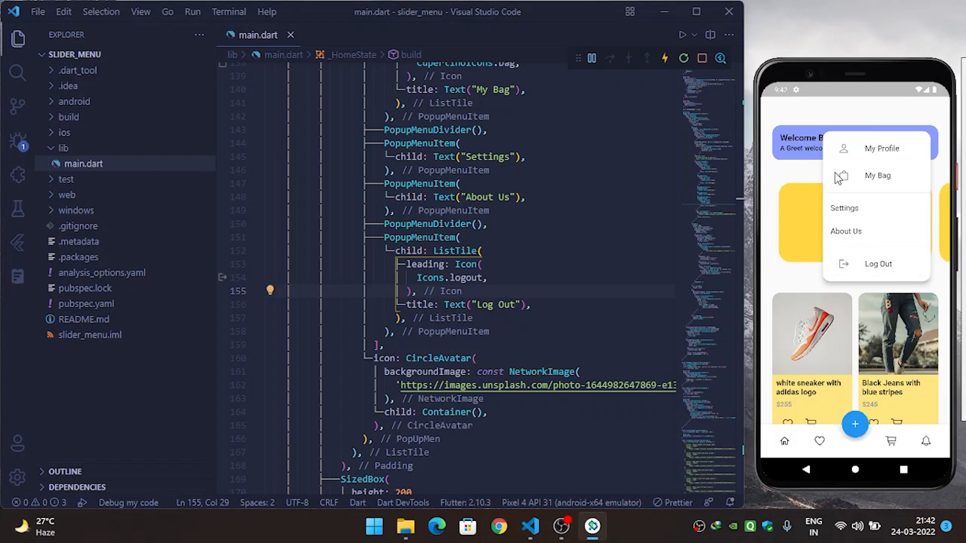
mouse_move(817, 189)
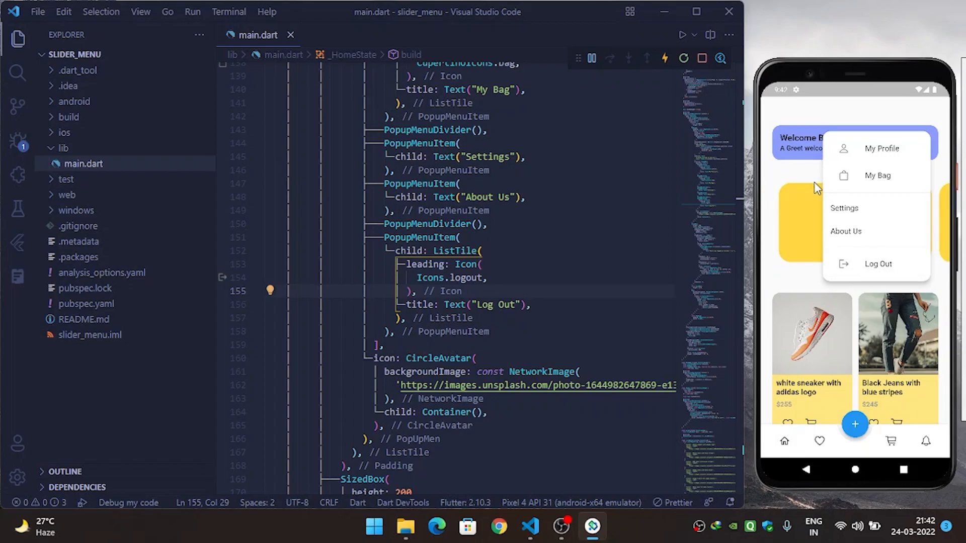
mouse_move(759, 199)
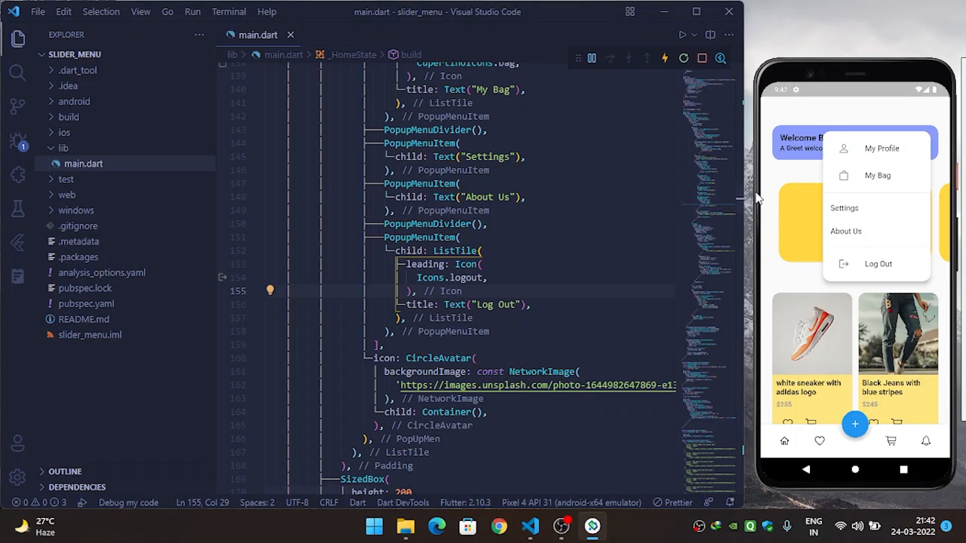